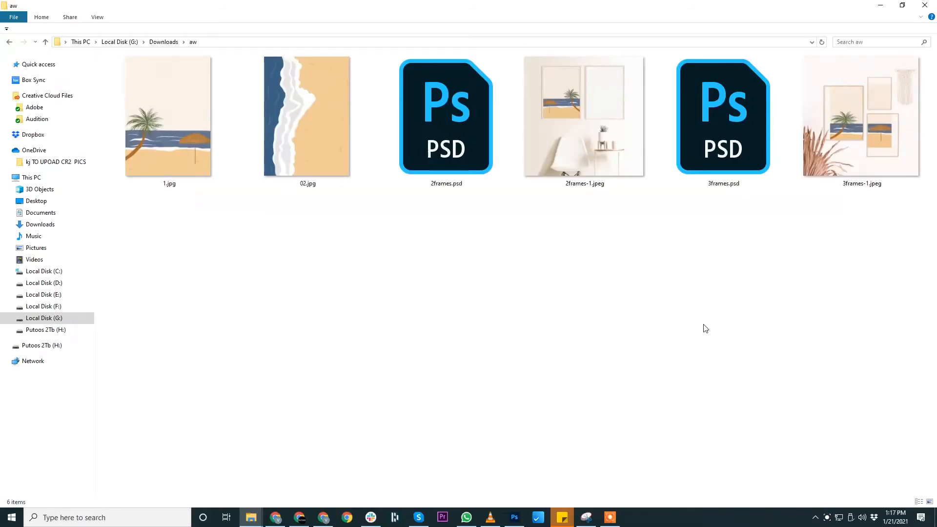
Drag 2frames.psd and 3frames.psd from the aw folder onto Photoshop to open them
{"action": "left_click", "coordinate": [445, 116]}
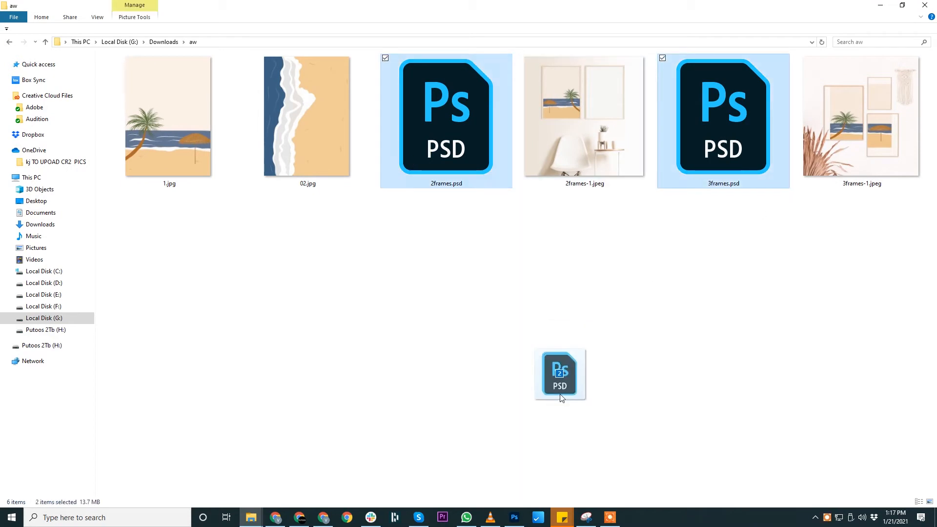
{"action": "left_click_drag", "start_coordinate": [559, 373], "coordinate": [519, 452]}
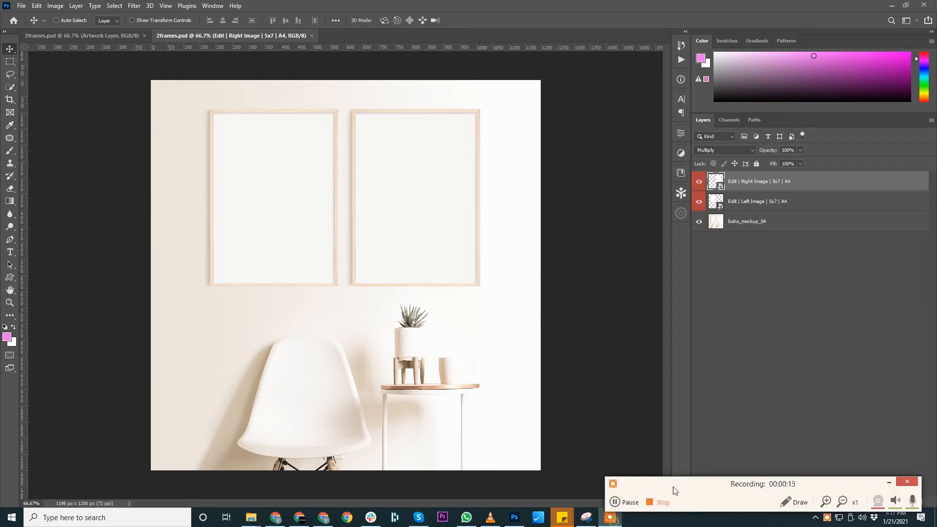
{"action": "mouse_move", "coordinate": [623, 393]}
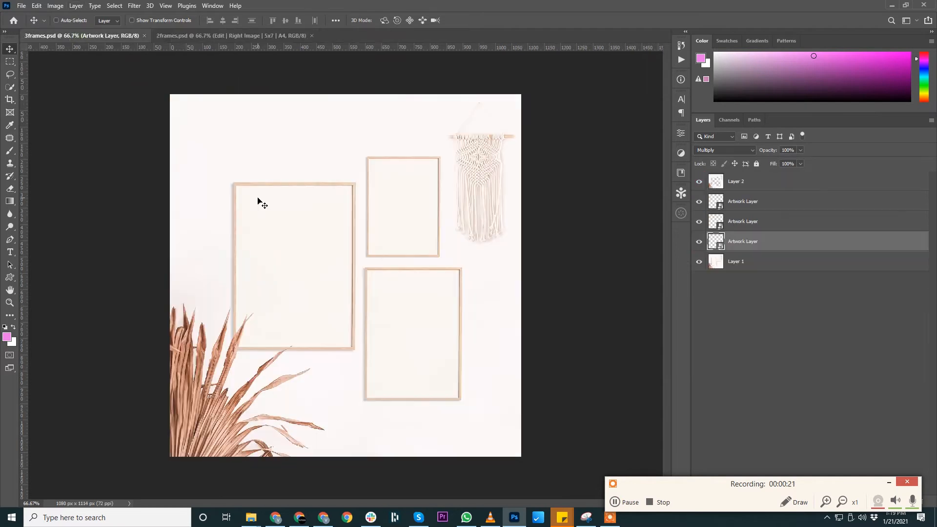
Inspect the 2frames mockup's Layers panel, then switch to the 3frames mockup document
{"action": "left_click", "coordinate": [233, 35]}
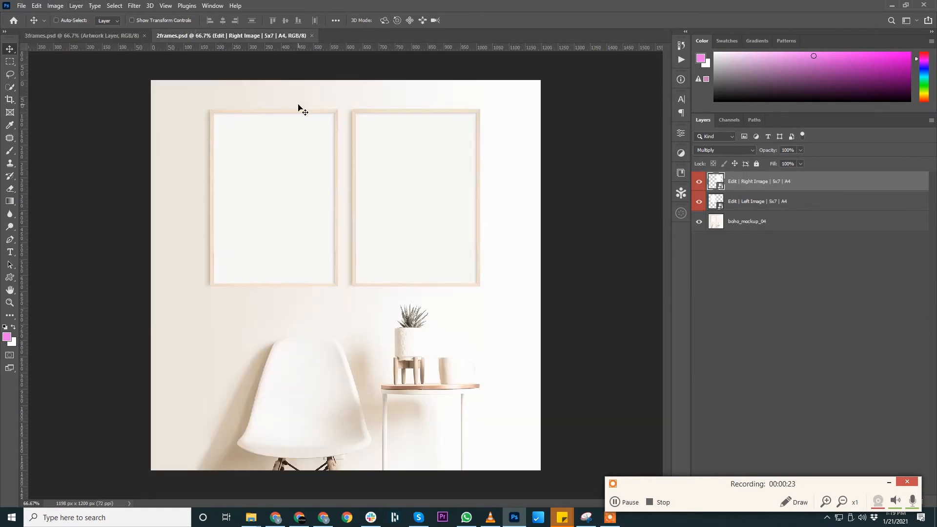
{"action": "left_click", "coordinate": [697, 182]}
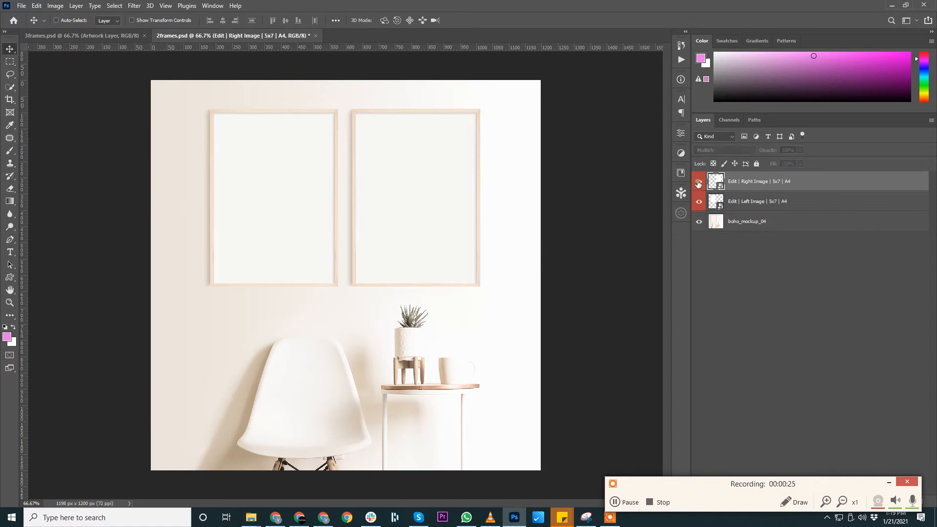
{"action": "left_click", "coordinate": [697, 183]}
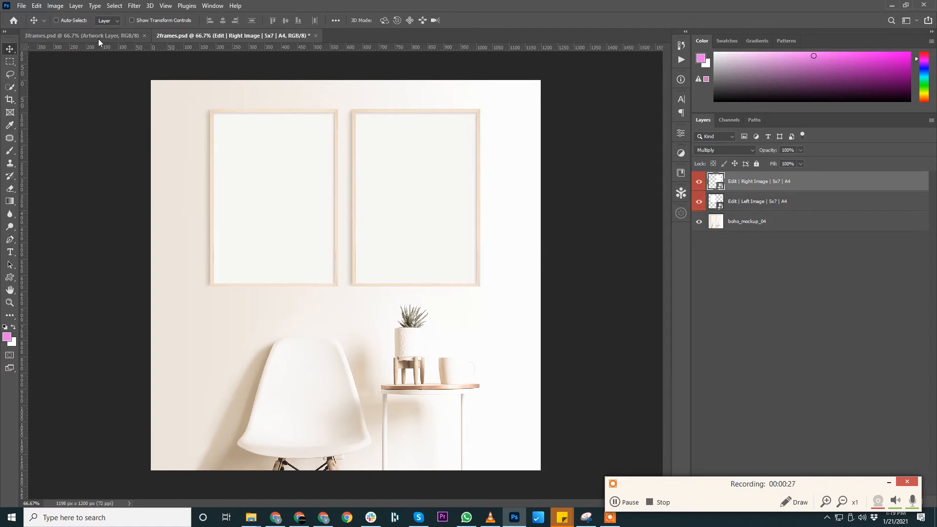
{"action": "left_click", "coordinate": [82, 35]}
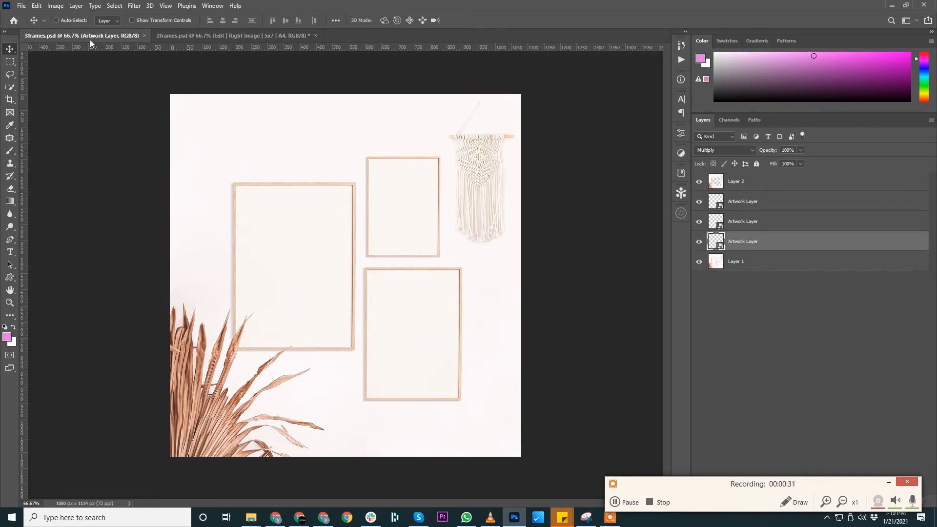
{"action": "mouse_move", "coordinate": [654, 245]}
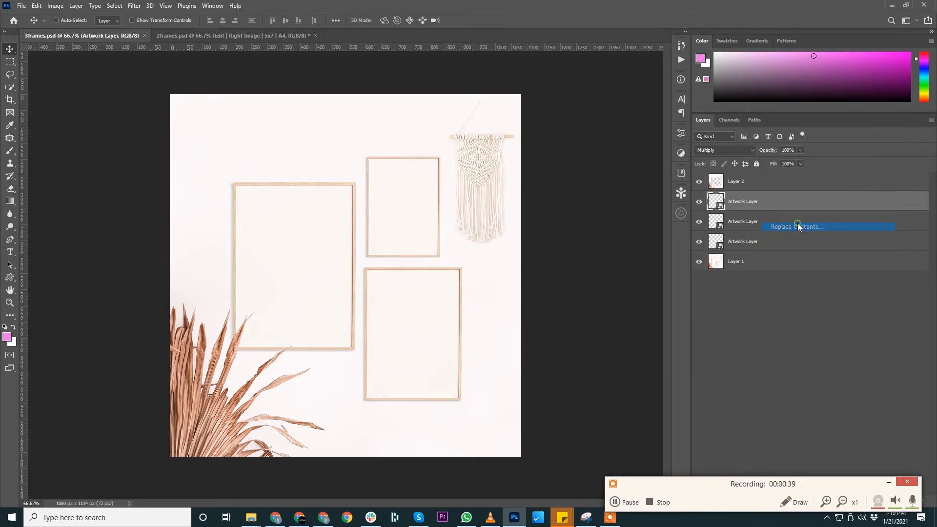
Replace the Artwork Layer contents with 1.jpg from G:\Downloads\aw
{"action": "left_click", "coordinate": [795, 226]}
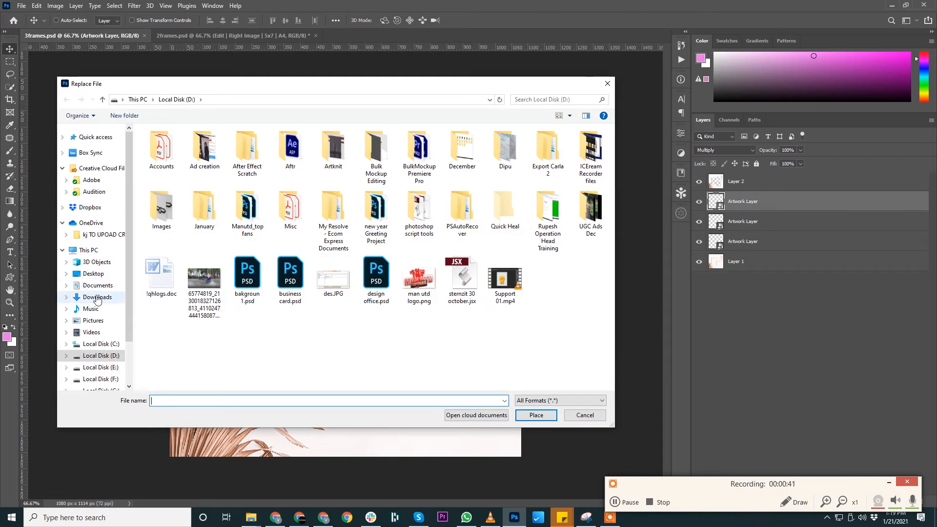
{"action": "left_click", "coordinate": [96, 297]}
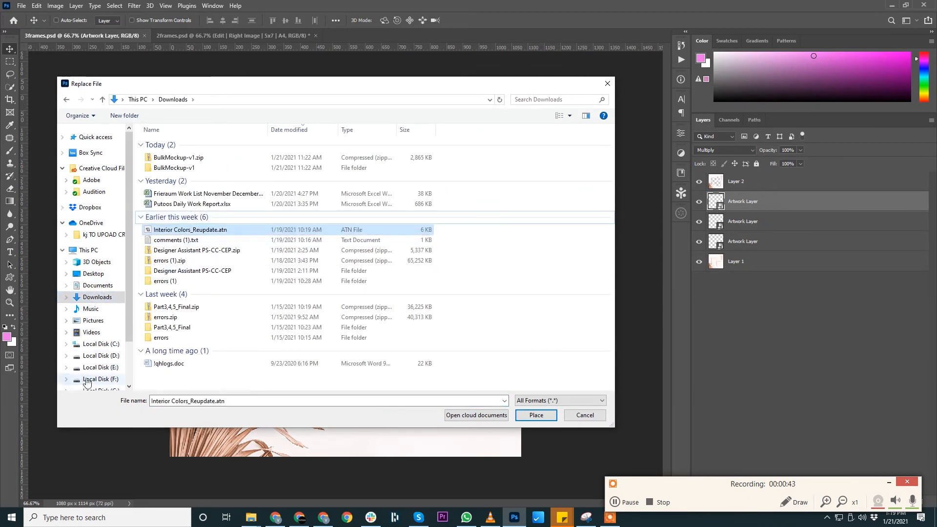
{"action": "left_click", "coordinate": [99, 371]}
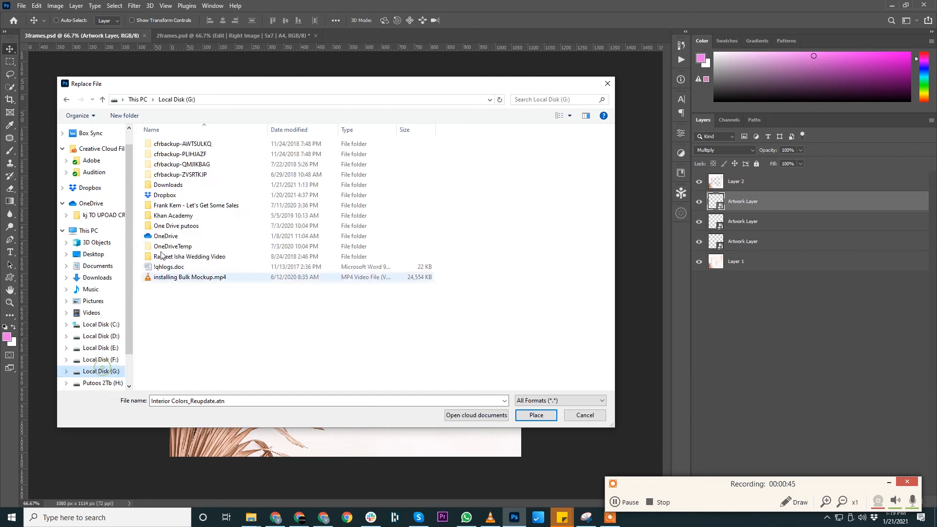
{"action": "left_click", "coordinate": [196, 205]}
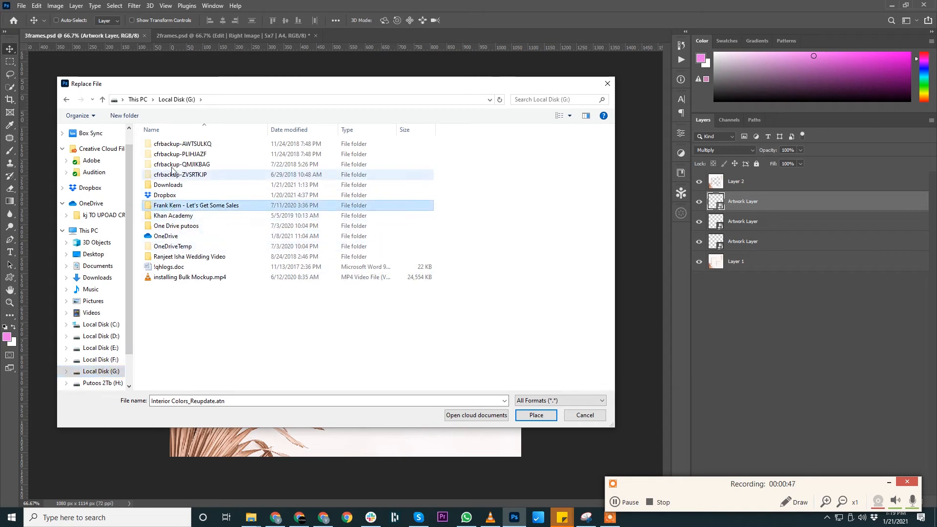
{"action": "double_click", "coordinate": [168, 185]}
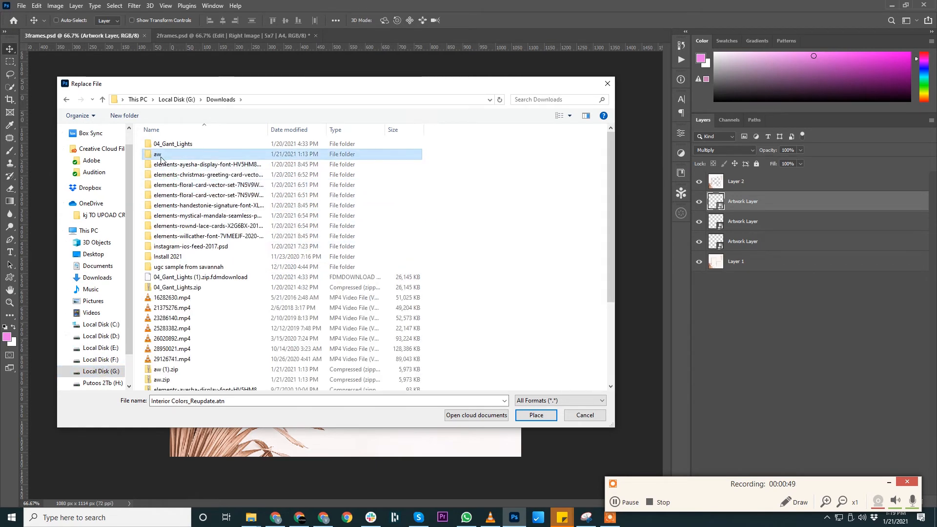
{"action": "double_click", "coordinate": [157, 155]}
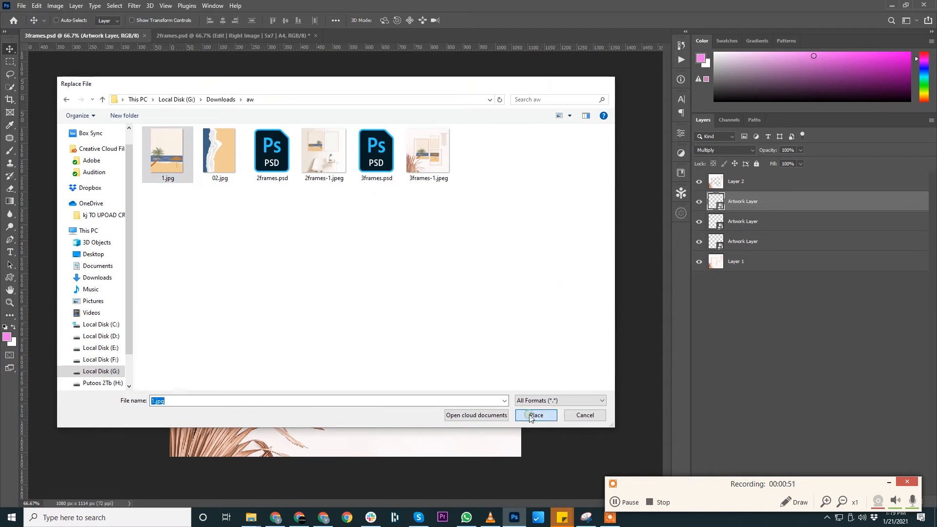
{"action": "left_click", "coordinate": [535, 415]}
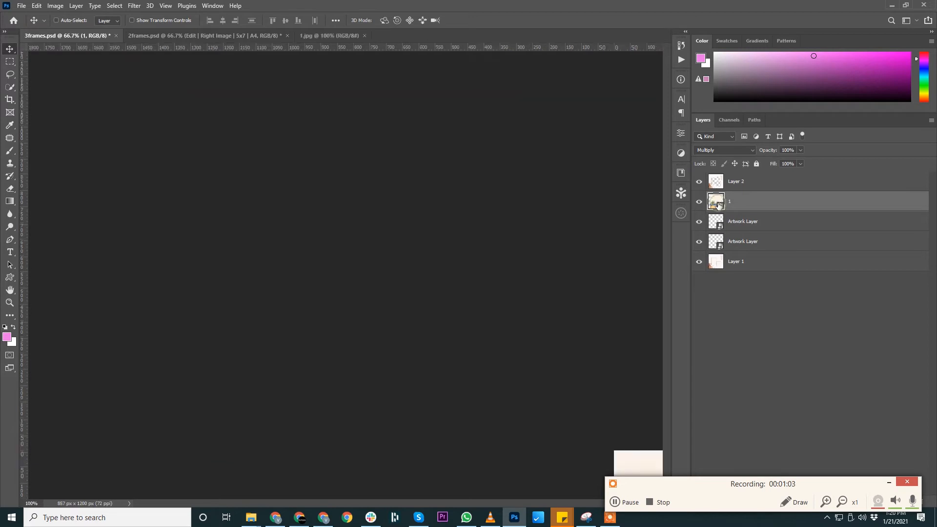
Close the 1.jpg document and open Artwork Layer1.psb from the bottom Artwork Layer
{"action": "left_click", "coordinate": [329, 35]}
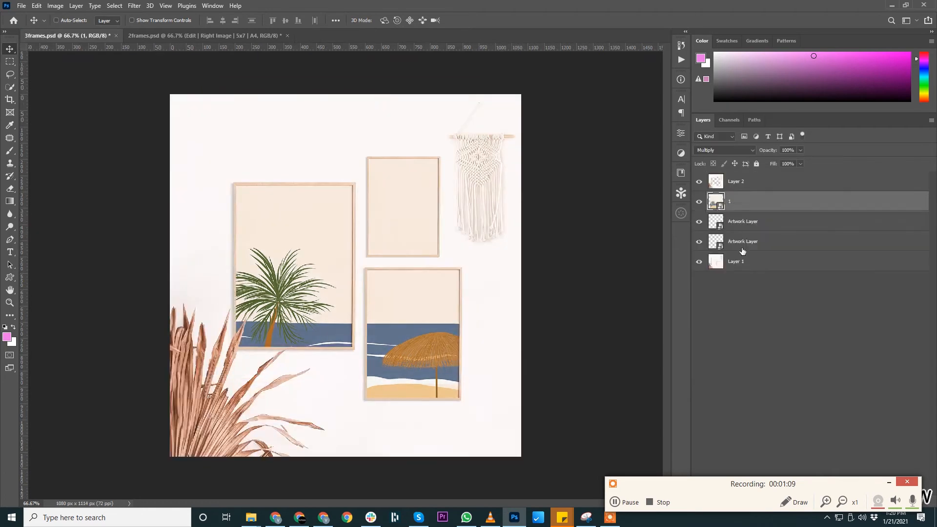
{"action": "left_click", "coordinate": [742, 221]}
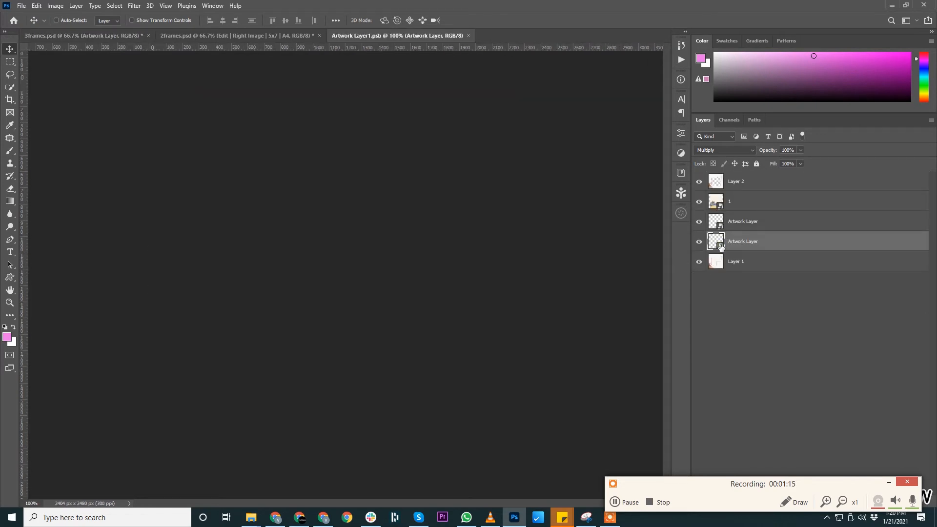
Close the Artwork Layer1.psb document tab
{"action": "left_click", "coordinate": [80, 35]}
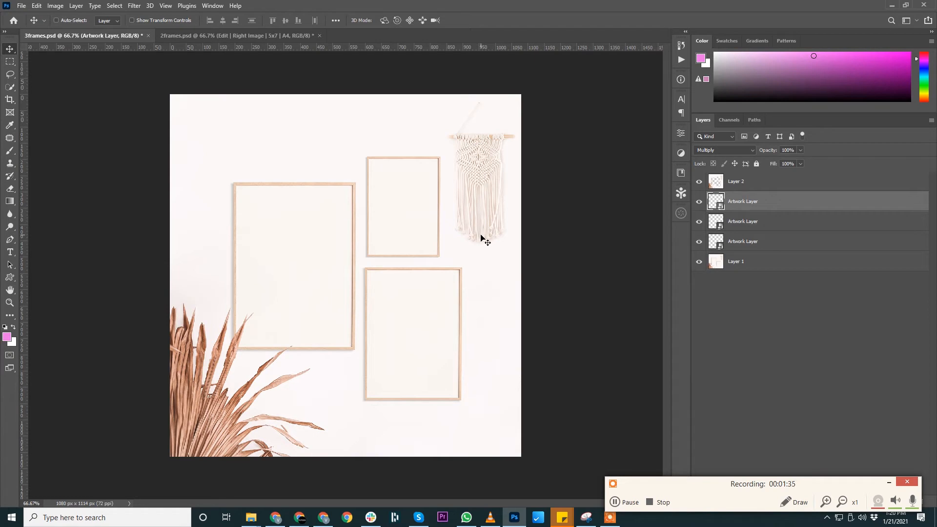
{"action": "mouse_move", "coordinate": [314, 251]}
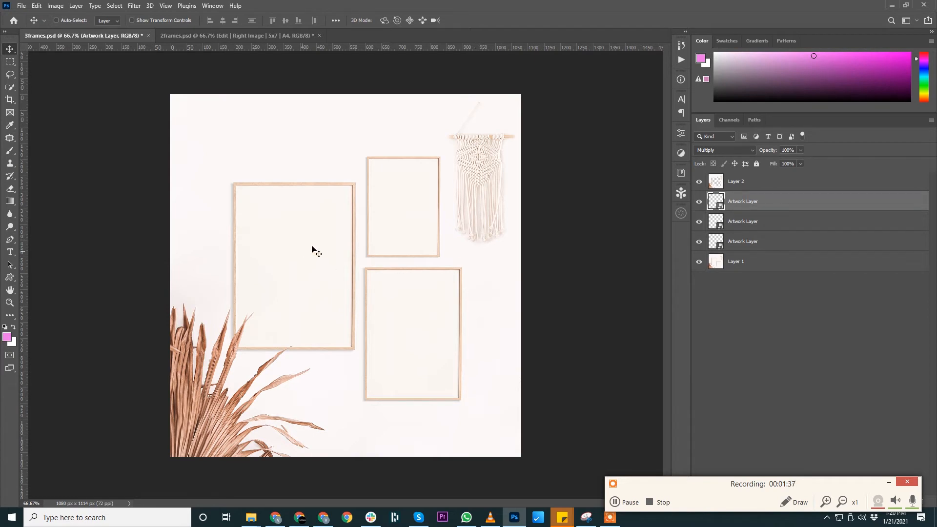
{"action": "mouse_move", "coordinate": [367, 233]}
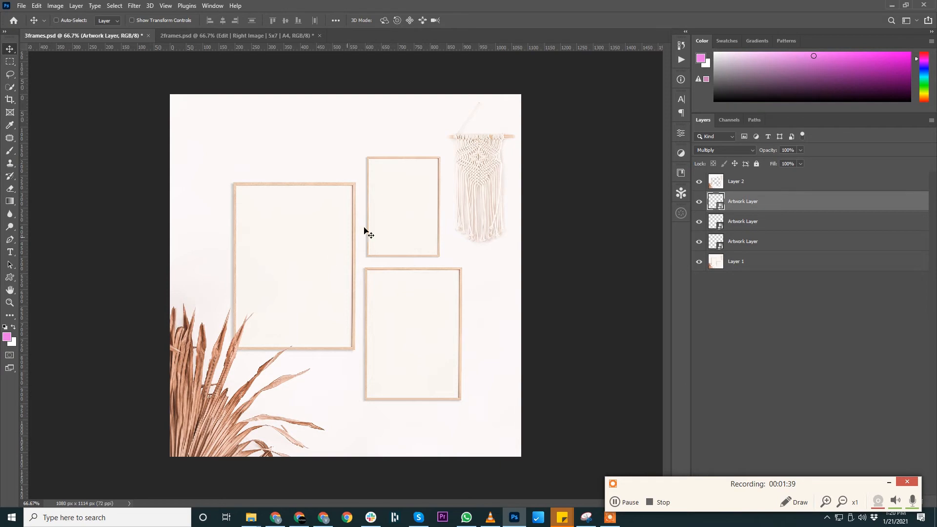
{"action": "mouse_move", "coordinate": [375, 231]}
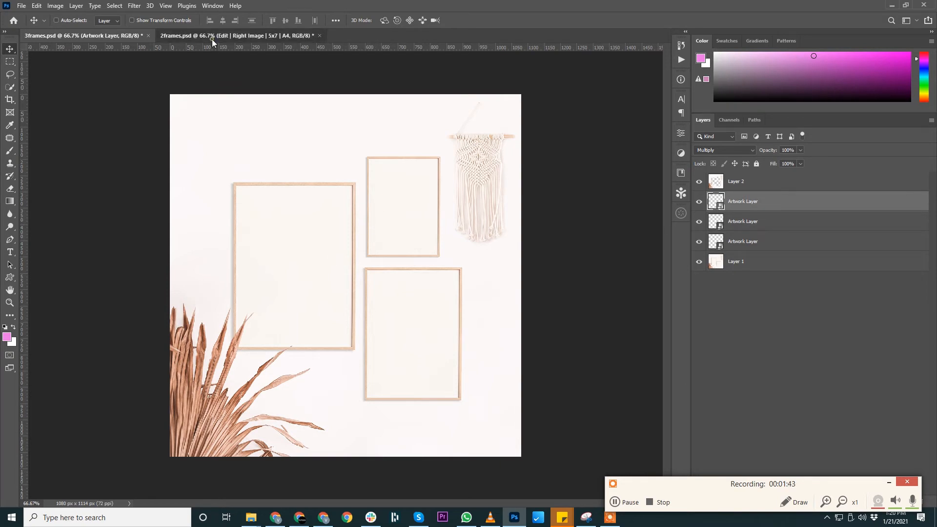
Select the Left Image layer in 2frames.psd, then return to 3frames.psd
{"action": "left_click", "coordinate": [239, 35]}
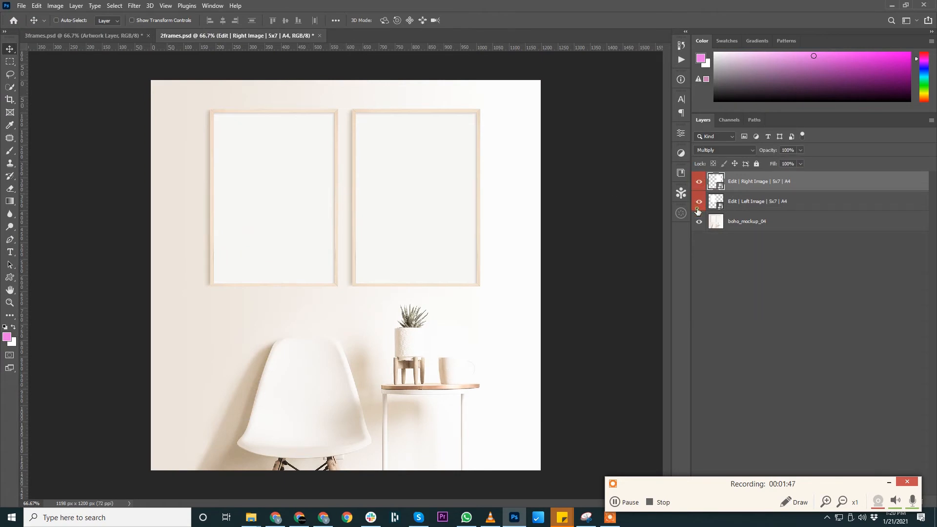
{"action": "left_click", "coordinate": [698, 210]}
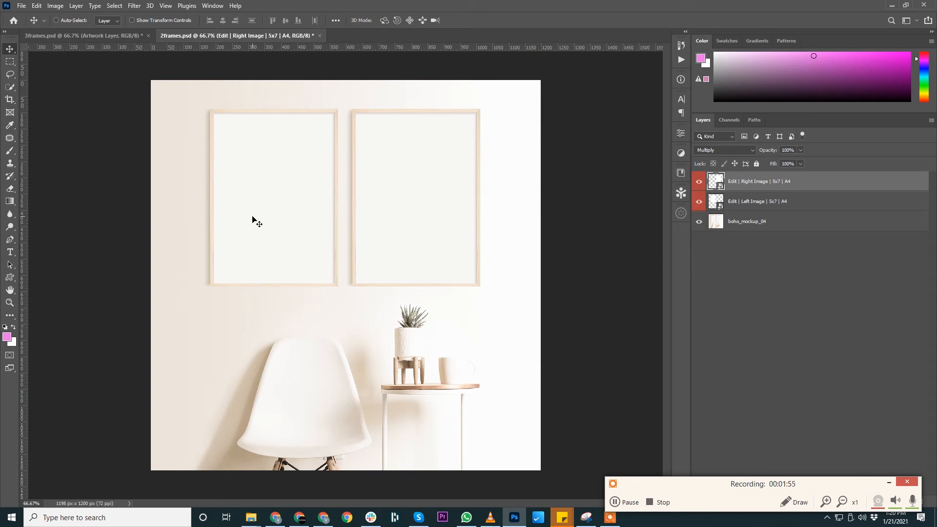
{"action": "mouse_move", "coordinate": [455, 196]}
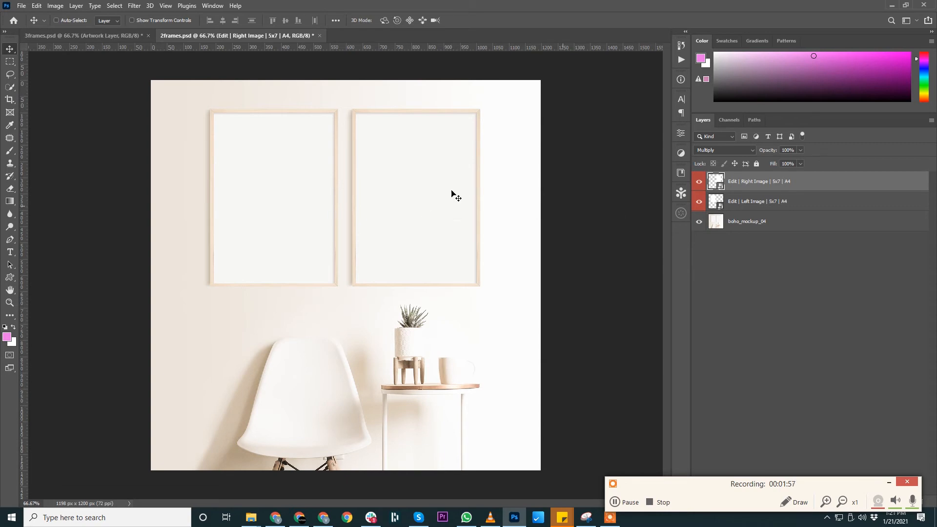
{"action": "left_click", "coordinate": [756, 201]}
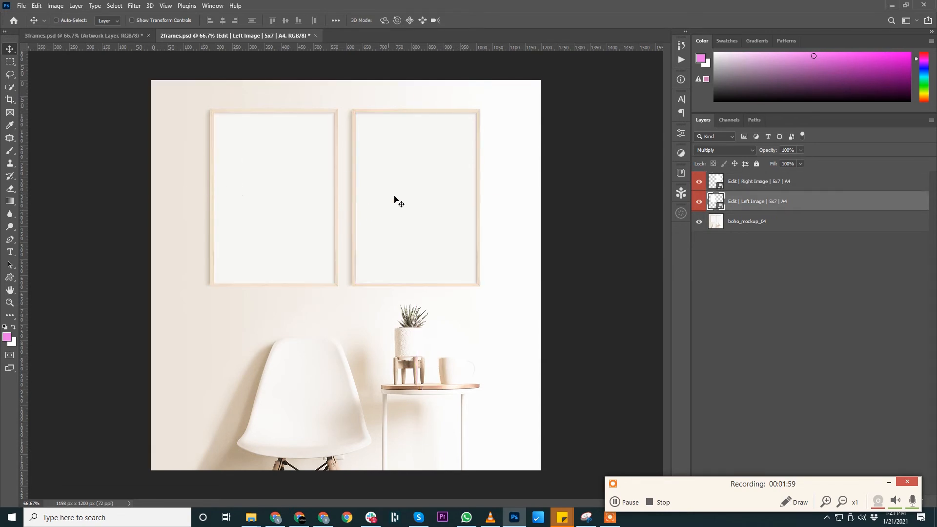
{"action": "left_click", "coordinate": [84, 35]}
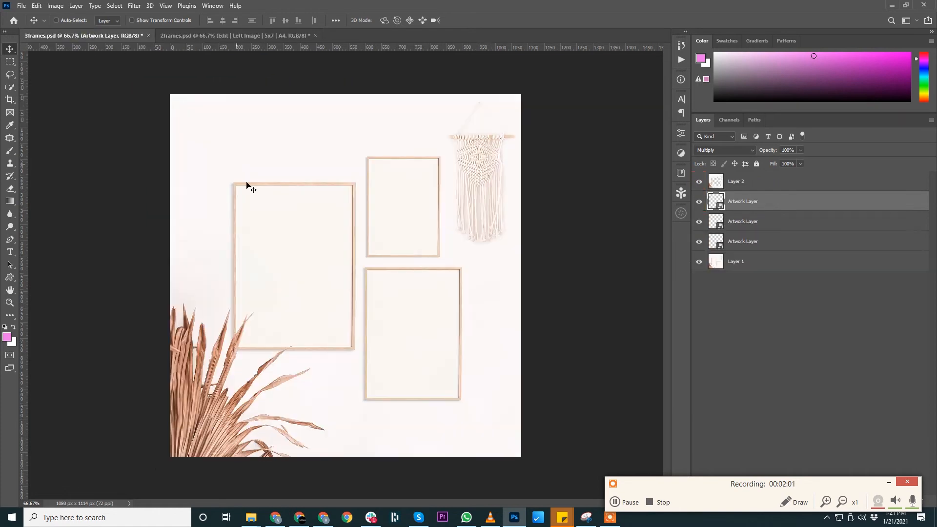
{"action": "mouse_move", "coordinate": [426, 322]}
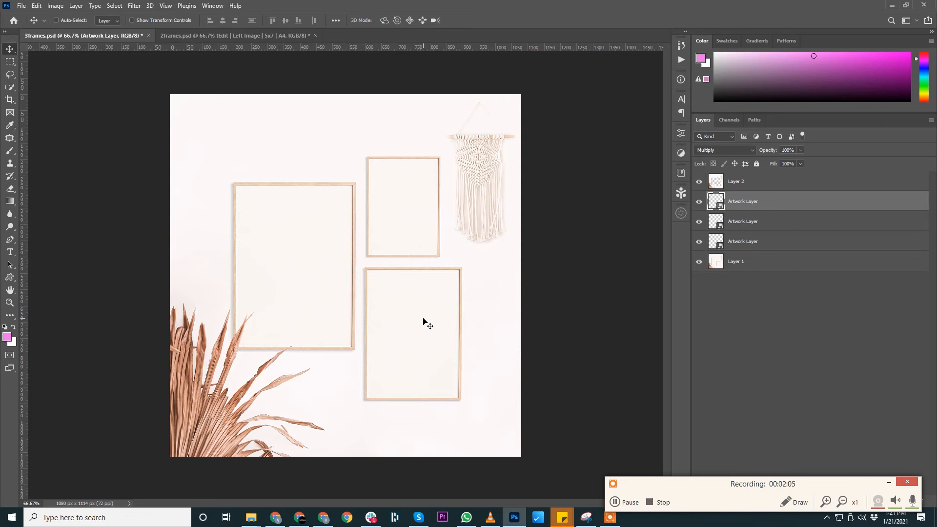
{"action": "mouse_move", "coordinate": [798, 277]}
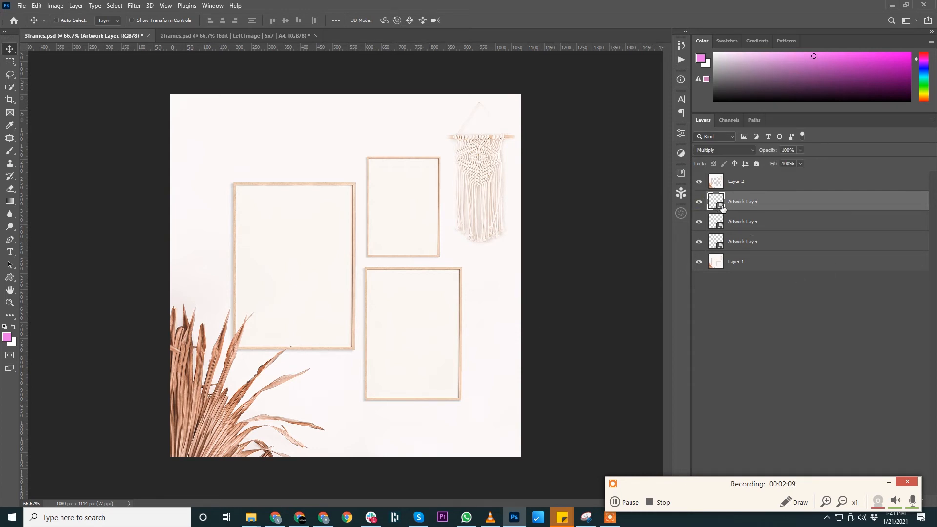
Open the Artwork Layer contents and confirm its 2404 × 2480 px image size
{"action": "double_click", "coordinate": [715, 200]}
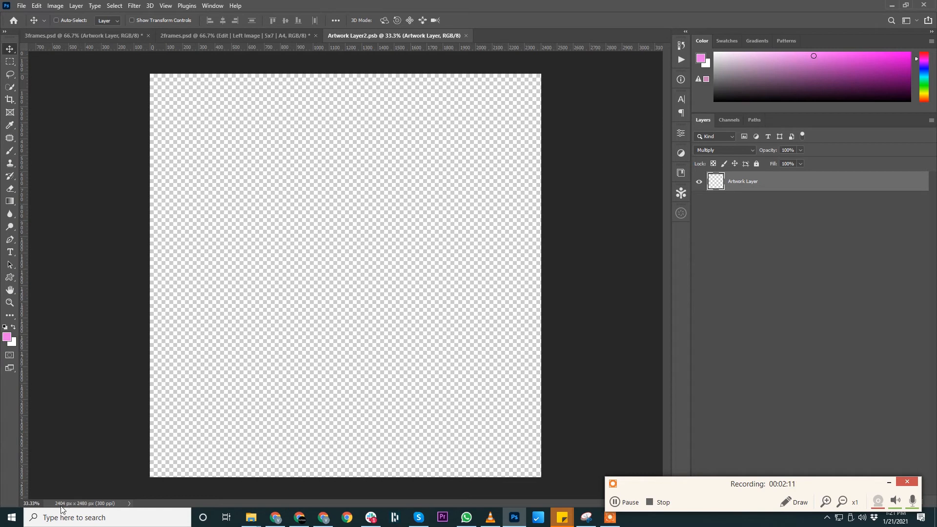
{"action": "left_click", "coordinate": [54, 6]}
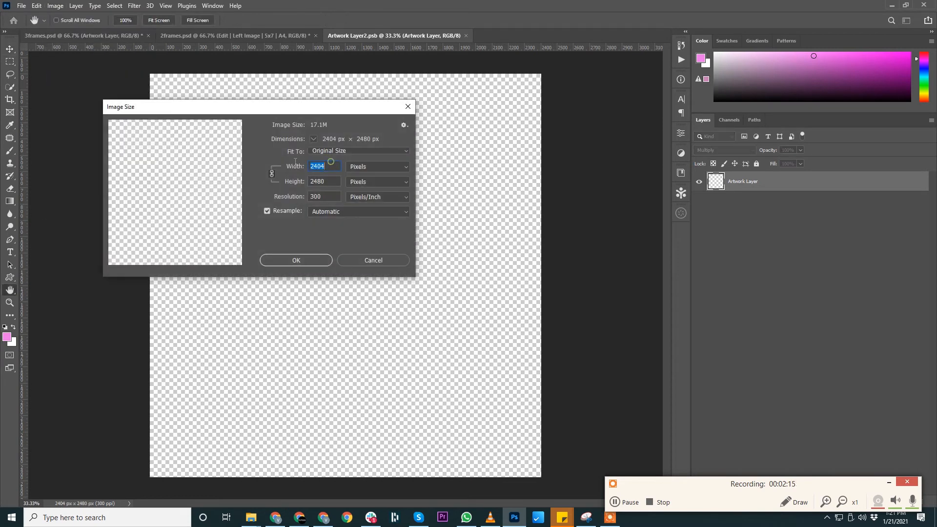
{"action": "left_click", "coordinate": [324, 197]}
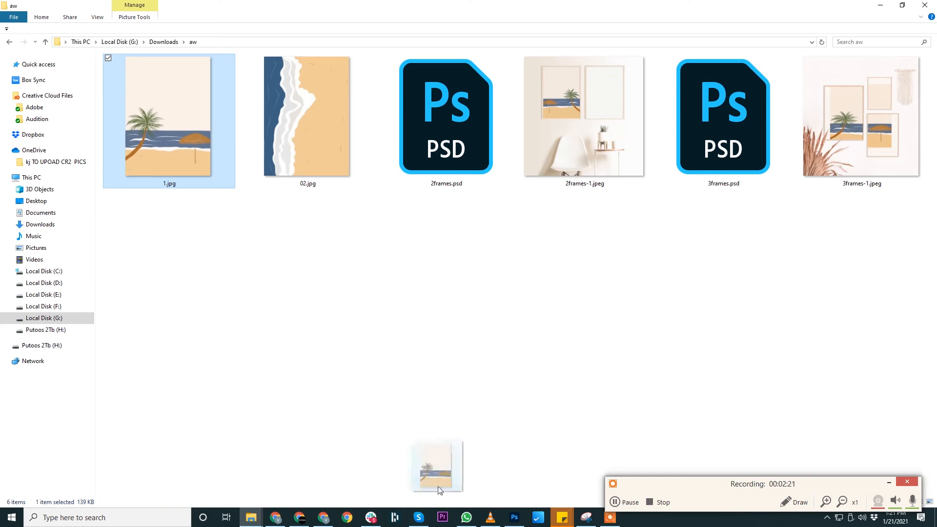
Place the 1.jpg beach artwork in the frame, then highlight Gmail's mirrored-image note
{"action": "left_click", "coordinate": [513, 520]}
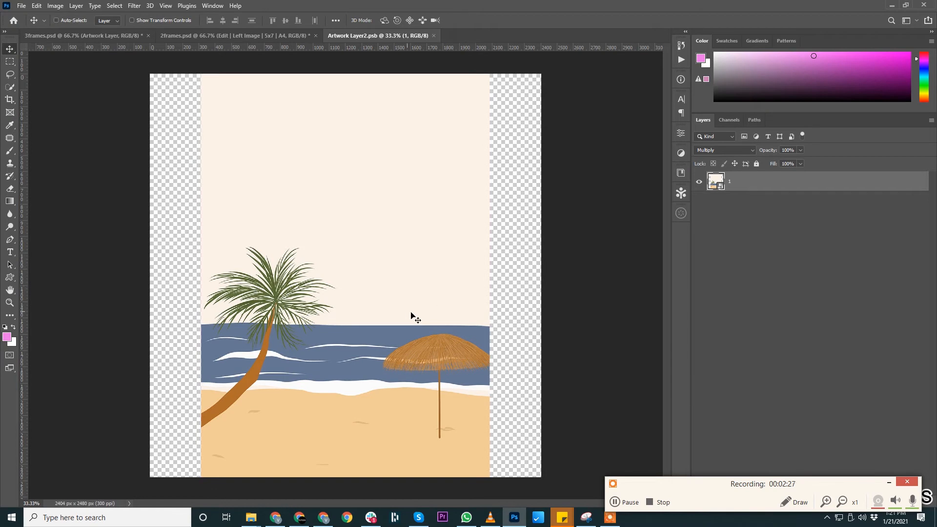
{"action": "mouse_move", "coordinate": [517, 320]}
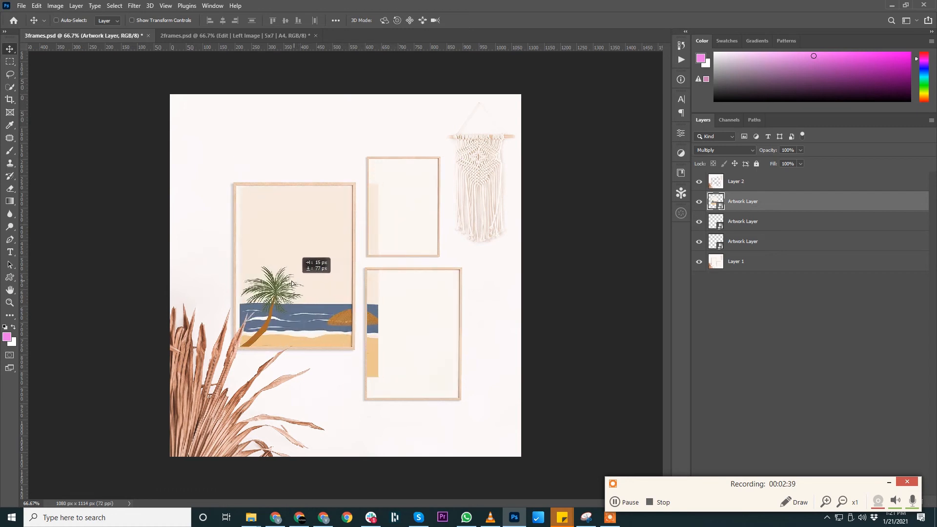
{"action": "left_click", "coordinate": [346, 517]}
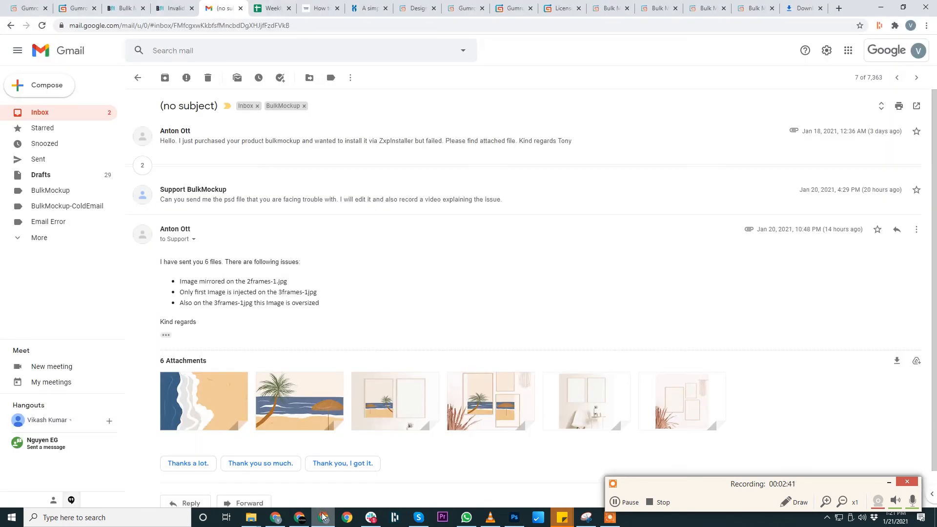
{"action": "left_click_drag", "start_coordinate": [180, 281], "coordinate": [270, 281]}
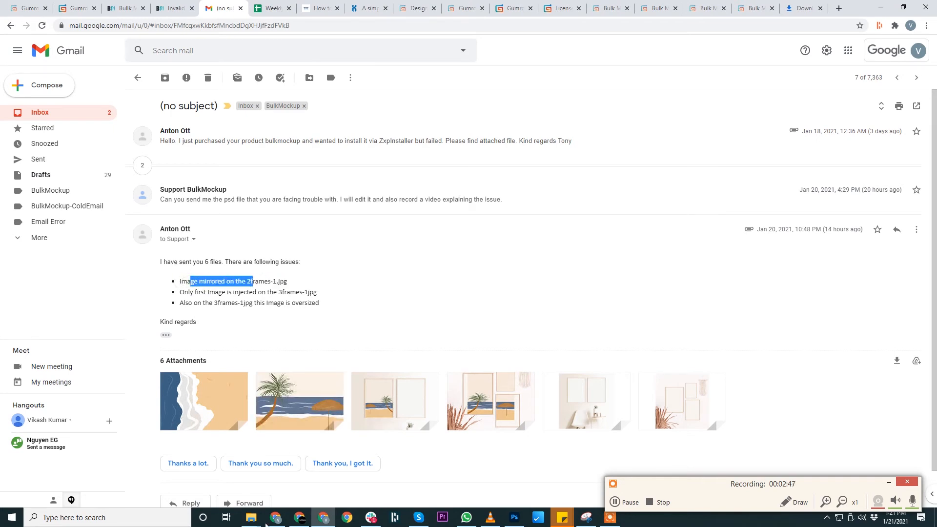
Check 2frames-1.jpeg in the aw folder against the customer email, then return to Photoshop
{"action": "left_click", "coordinate": [250, 516]}
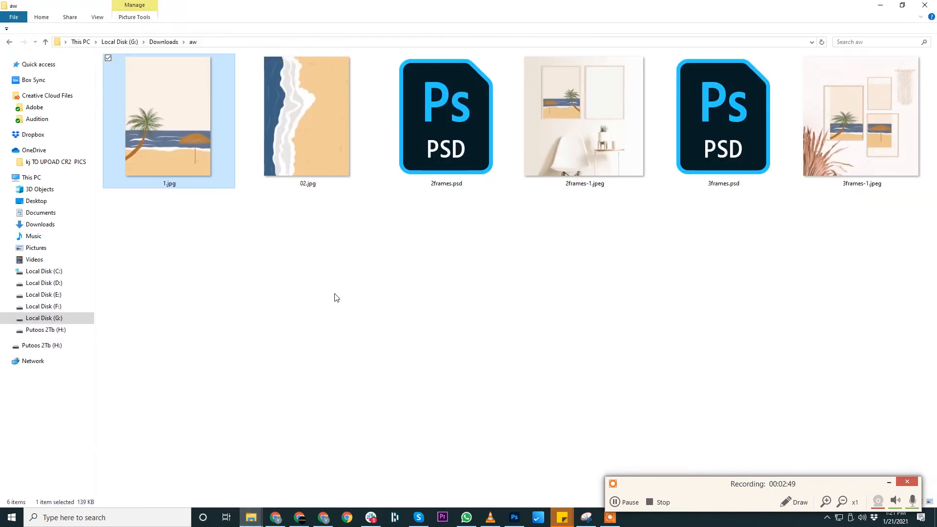
{"action": "left_click", "coordinate": [583, 117]}
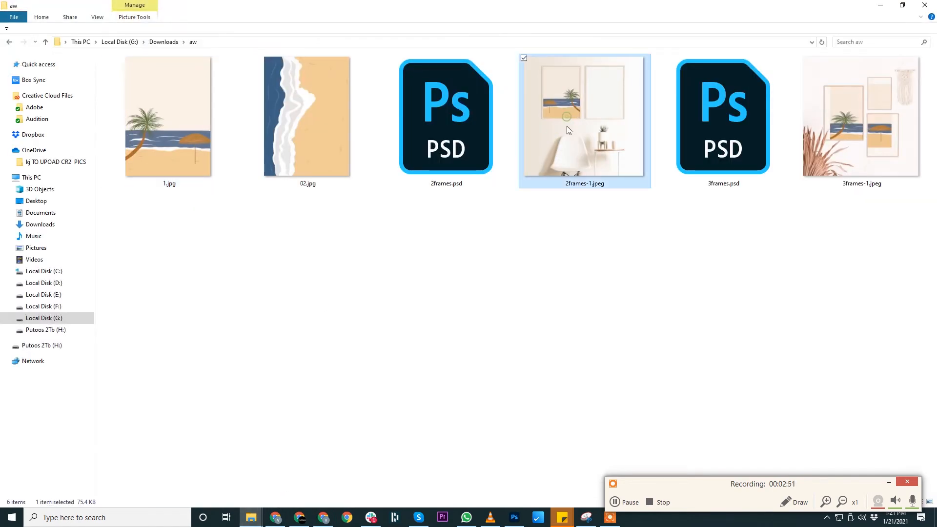
{"action": "left_click", "coordinate": [860, 116]}
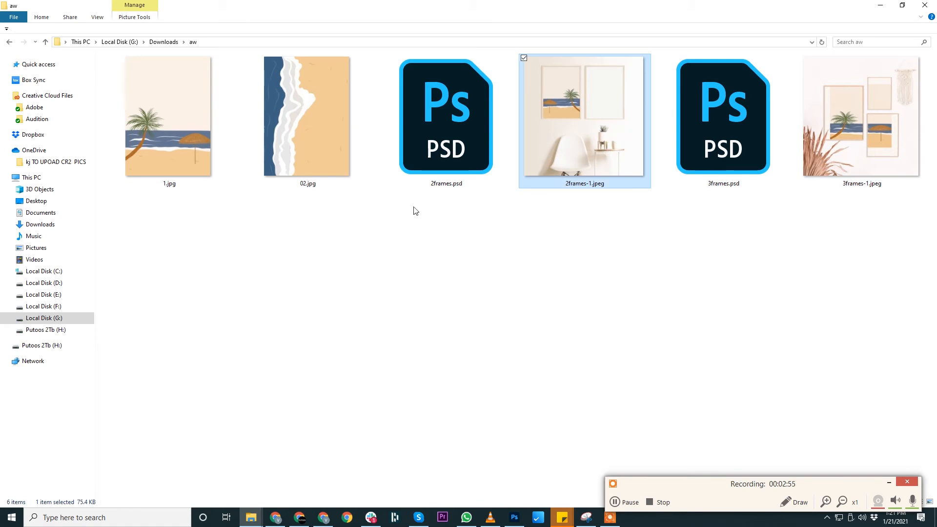
{"action": "left_click", "coordinate": [306, 116]}
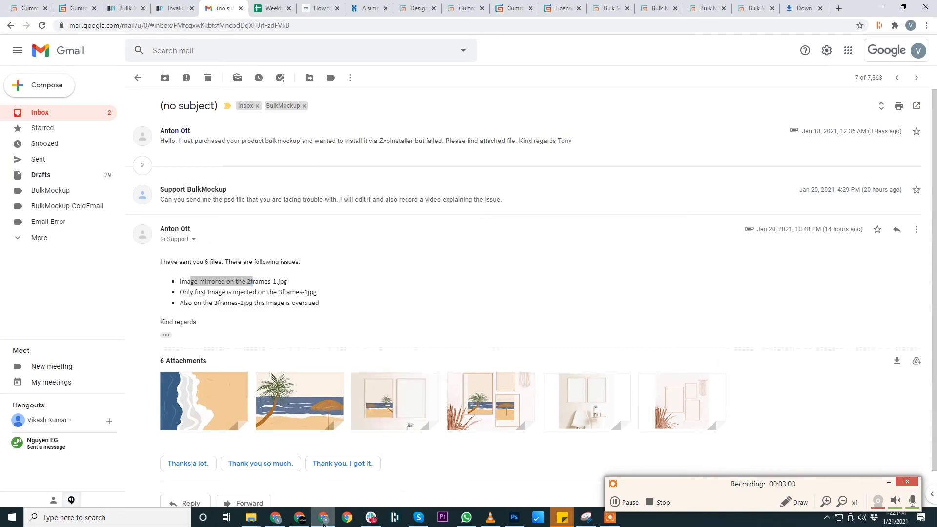
{"action": "left_click", "coordinate": [512, 517]}
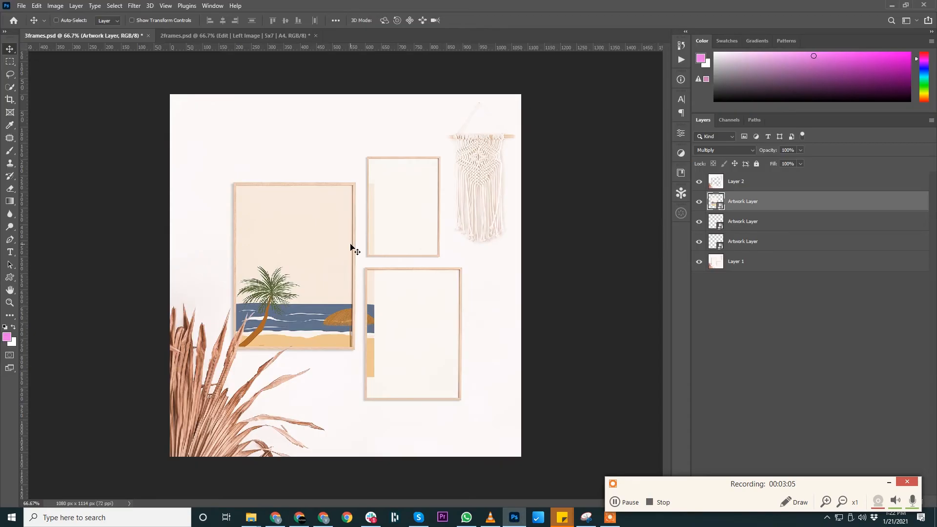
Select the left frame's Artwork Layer in the Layers panel
{"action": "left_click", "coordinate": [697, 202]}
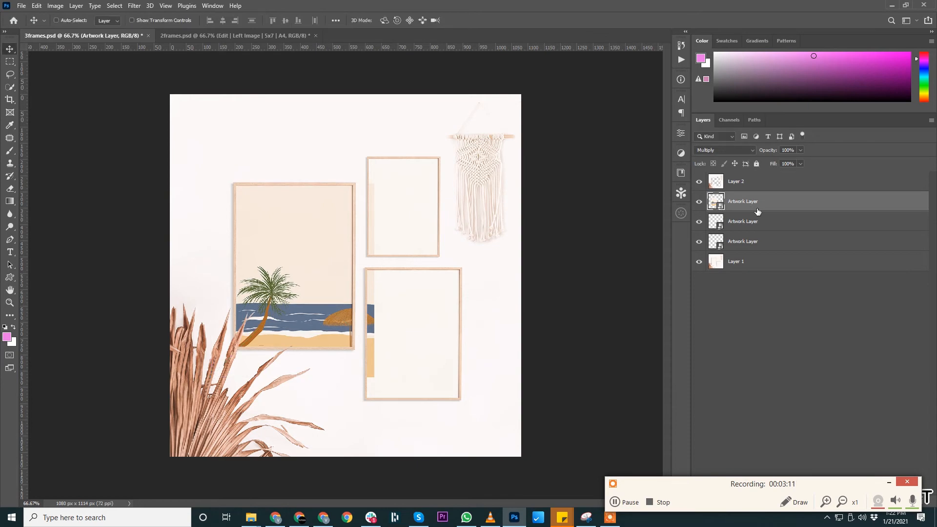
{"action": "left_click", "coordinate": [698, 202]}
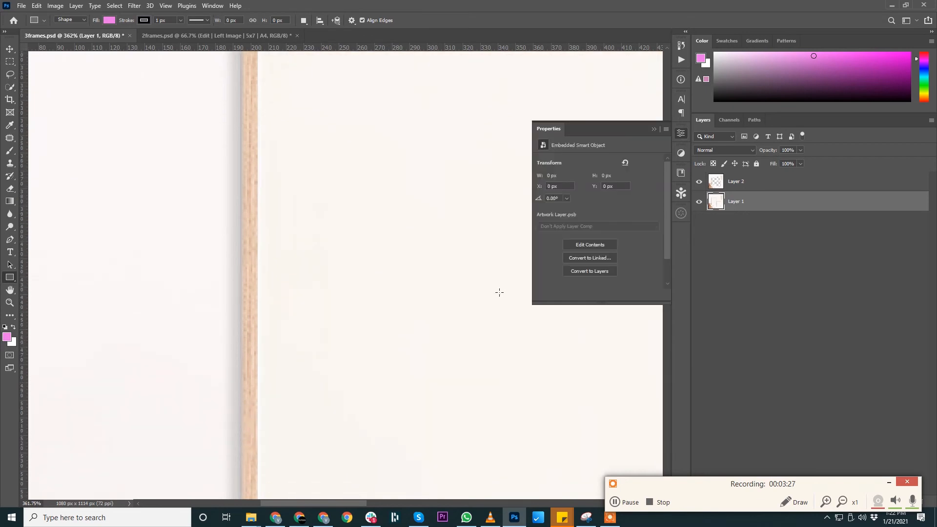
Place 1.jpg into the 3frames mockup and drag its corners and edges to fill the left frame
{"action": "left_click_drag", "start_coordinate": [259, 51], "coordinate": [505, 454]}
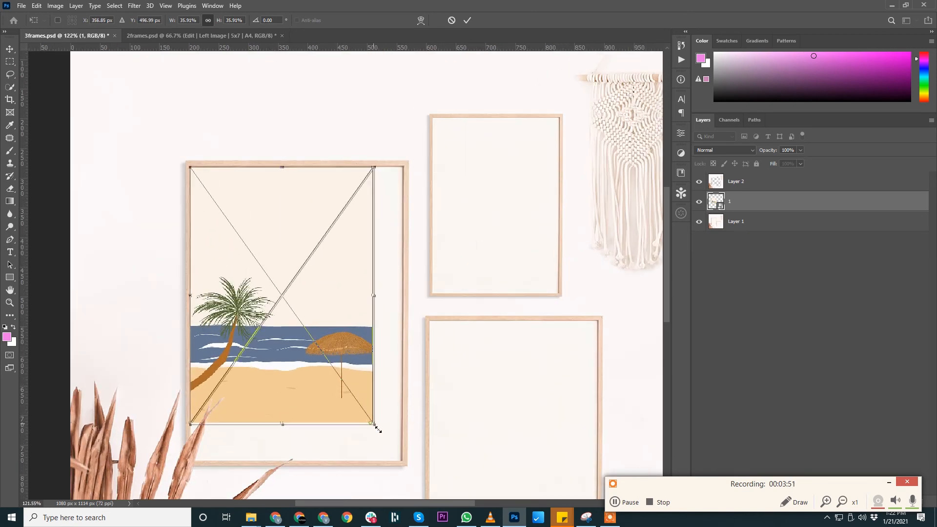
{"action": "left_click_drag", "start_coordinate": [373, 423], "coordinate": [395, 461]}
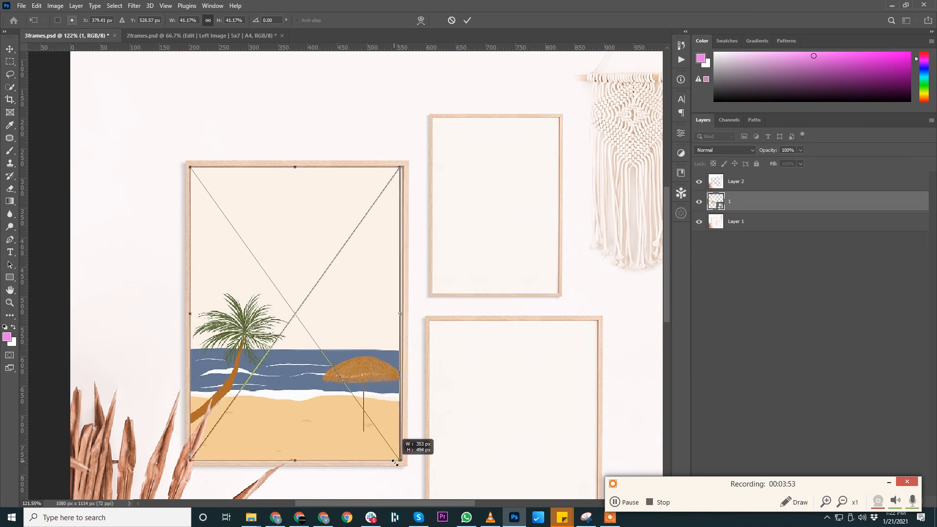
{"action": "left_click_drag", "start_coordinate": [396, 462], "coordinate": [397, 463]}
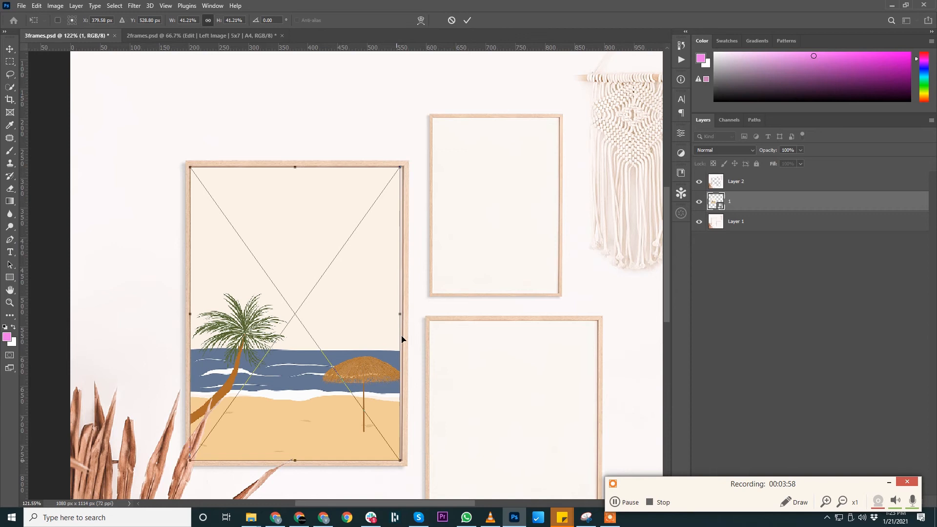
{"action": "left_click_drag", "start_coordinate": [400, 167], "coordinate": [405, 166]}
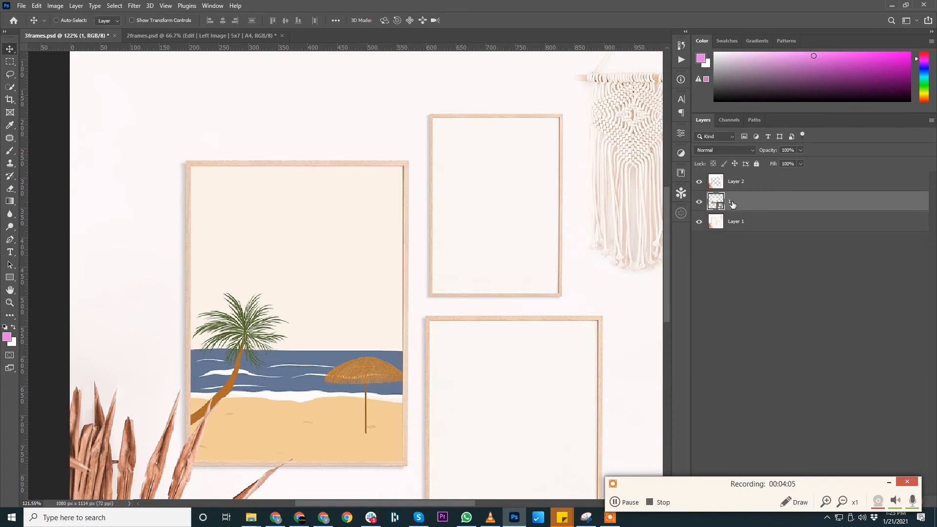
Rename the beach artwork smart object layer to Artwork 1
{"action": "double_click", "coordinate": [736, 200]}
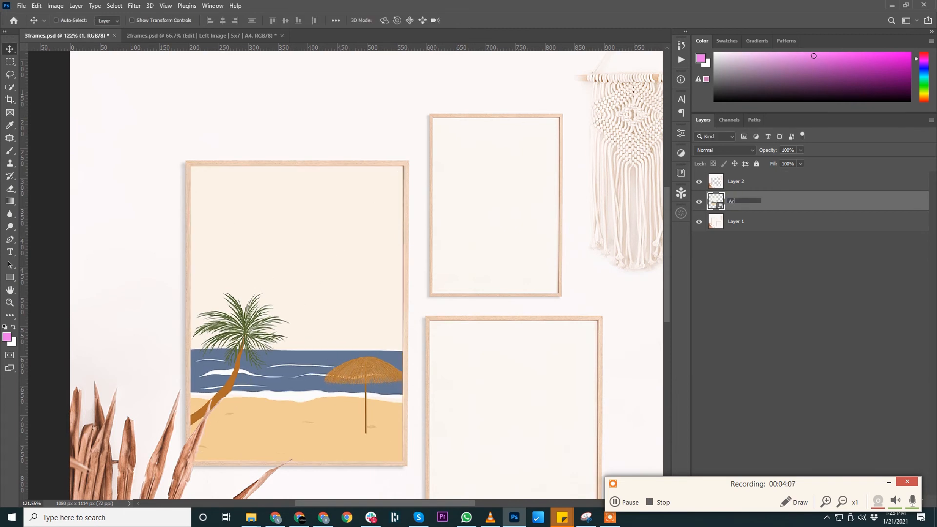
{"action": "double_click", "coordinate": [739, 200]}
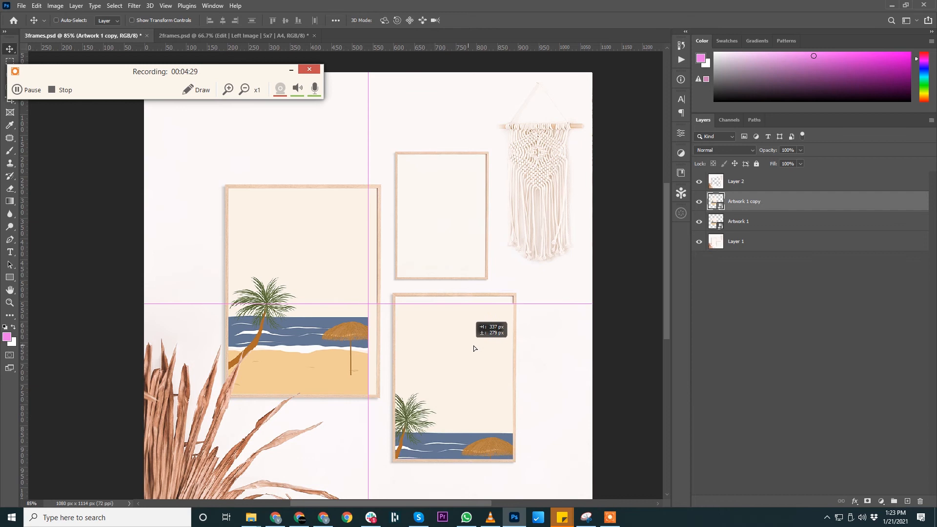
Duplicate the artwork layer and shrink the copy to fit the small top frame
{"action": "key", "text": "ctrl+t"}
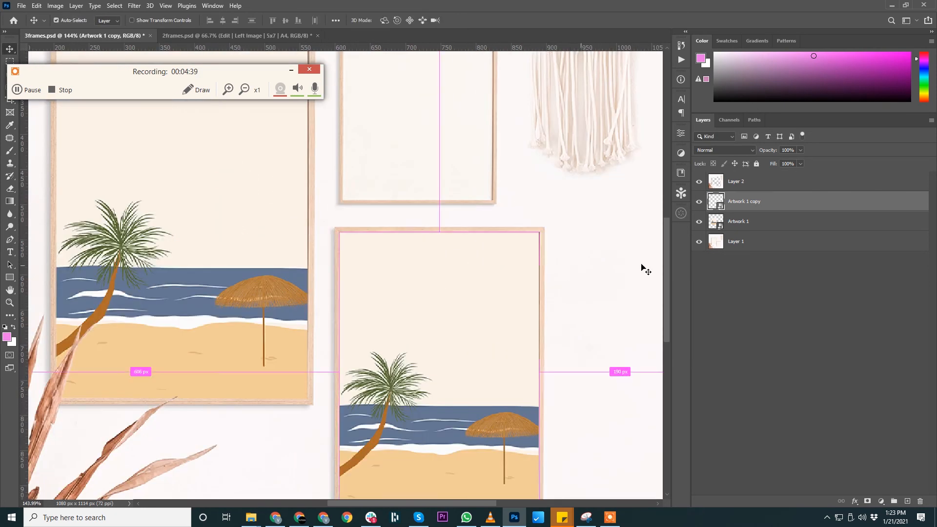
{"action": "key", "text": "ctrl+j"}
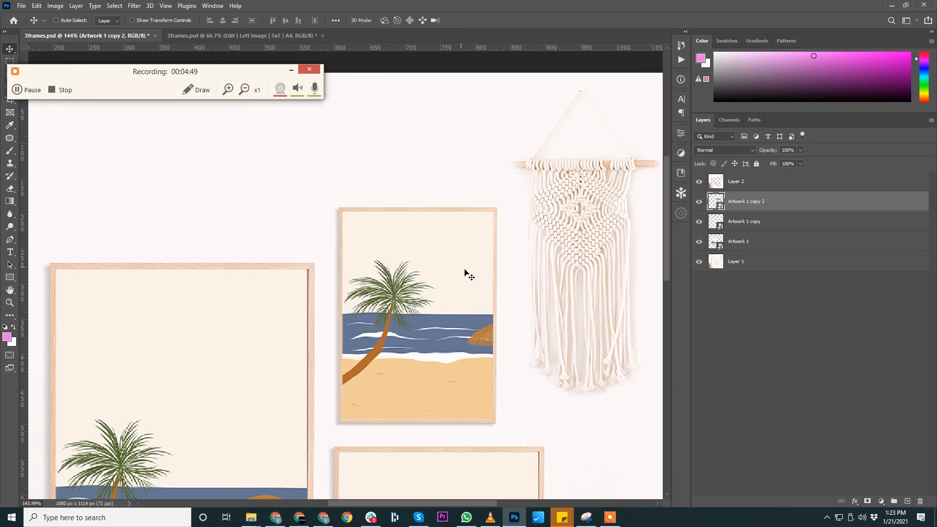
{"action": "key", "text": "ctrl+t"}
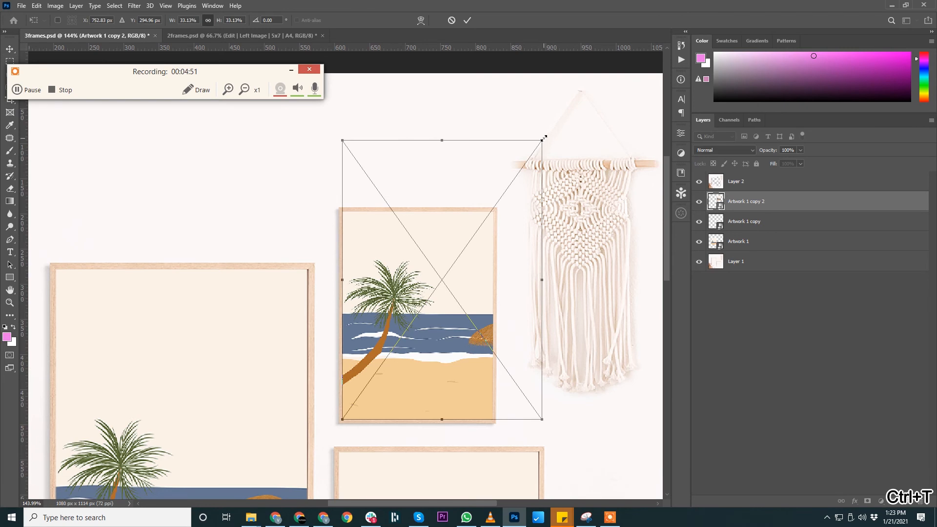
{"action": "left_click_drag", "start_coordinate": [543, 139], "coordinate": [486, 211]}
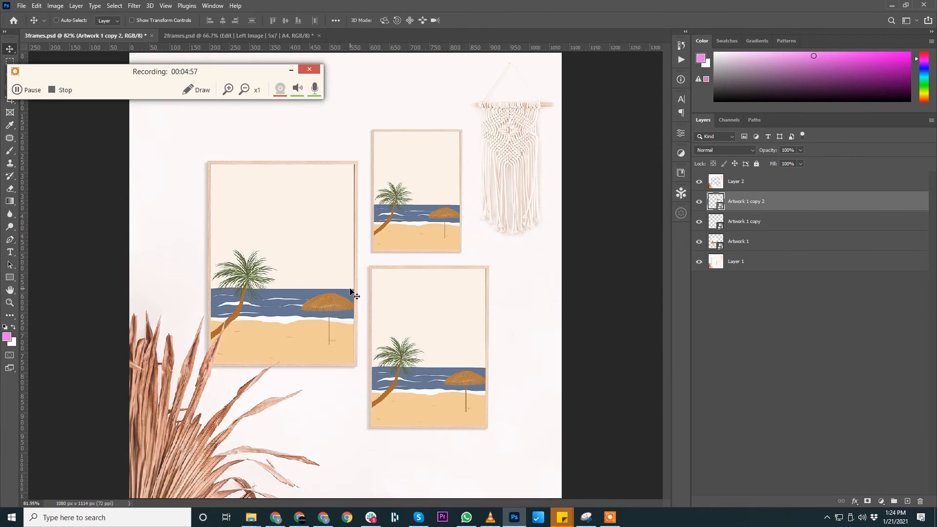
{"action": "mouse_move", "coordinate": [403, 261]}
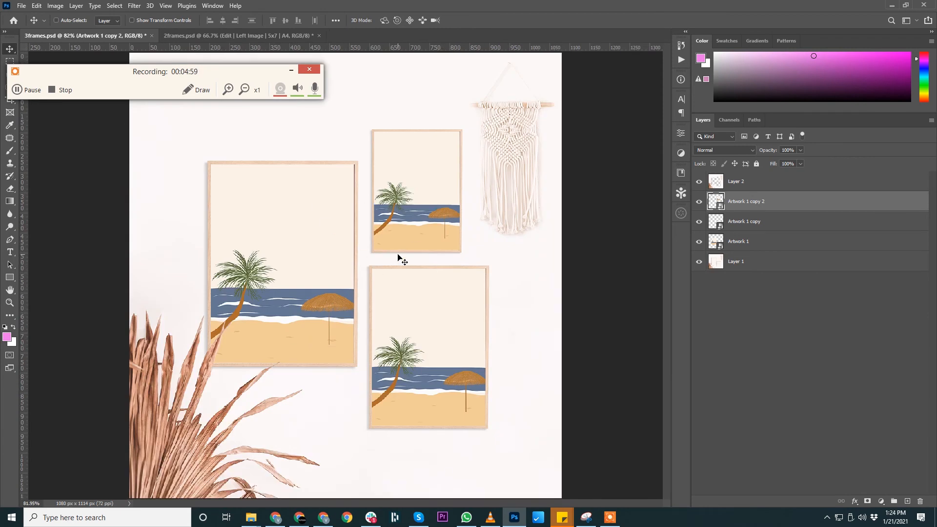
{"action": "mouse_move", "coordinate": [450, 340]}
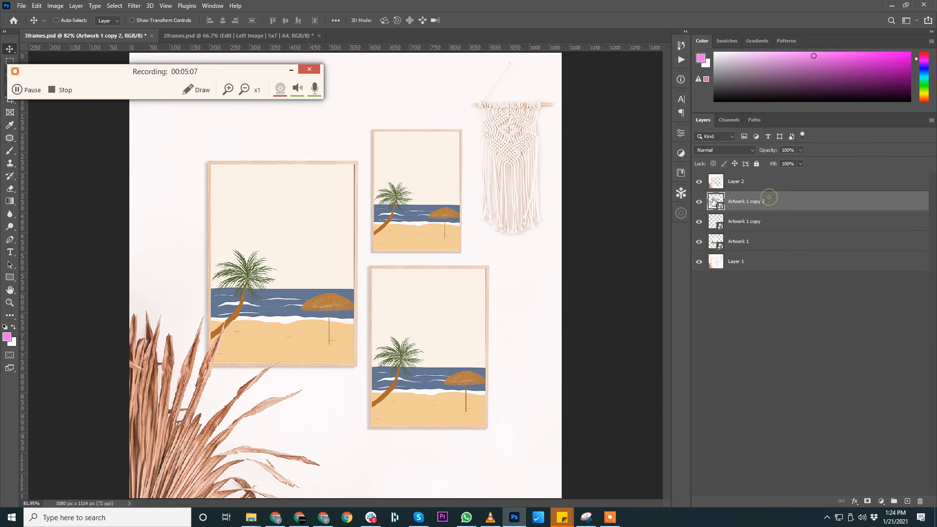
Replace the artwork smart object's contents with the 02.jpg shoreline image
{"action": "left_click", "coordinate": [698, 202]}
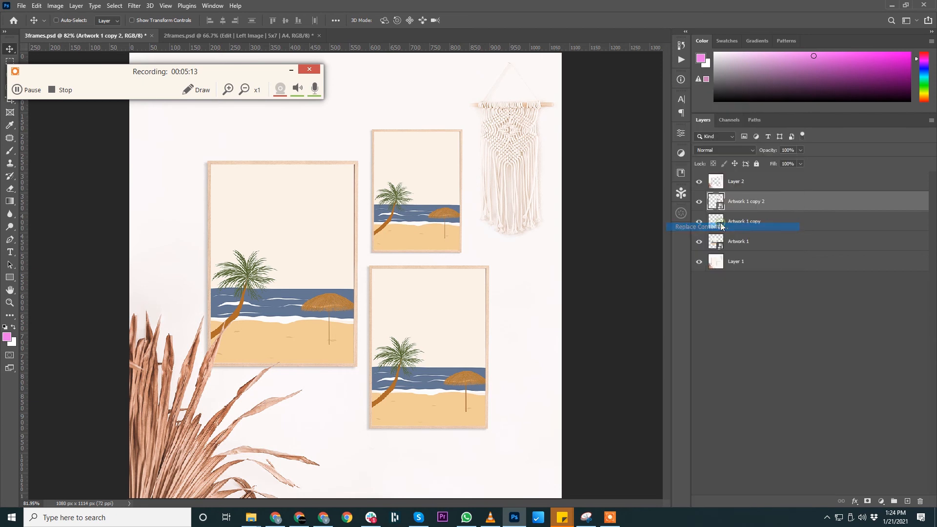
{"action": "left_click", "coordinate": [695, 226]}
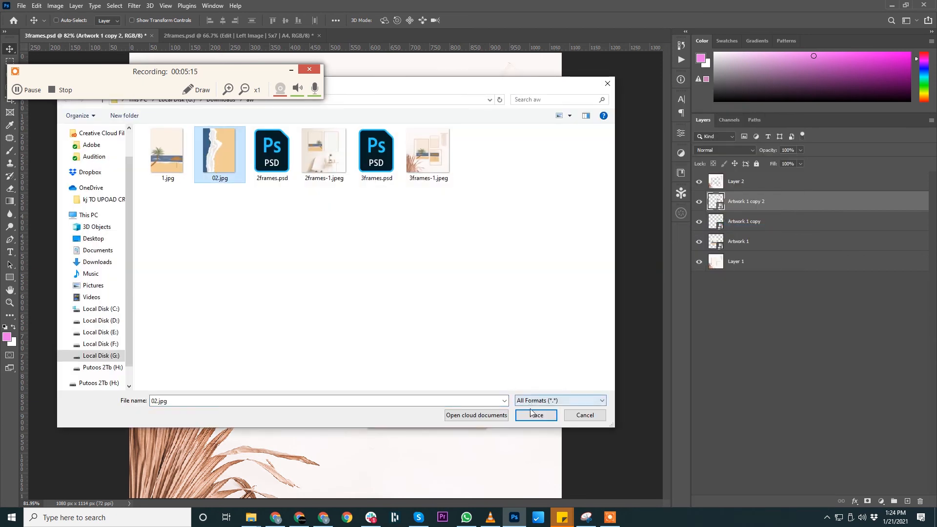
{"action": "left_click", "coordinate": [535, 415]}
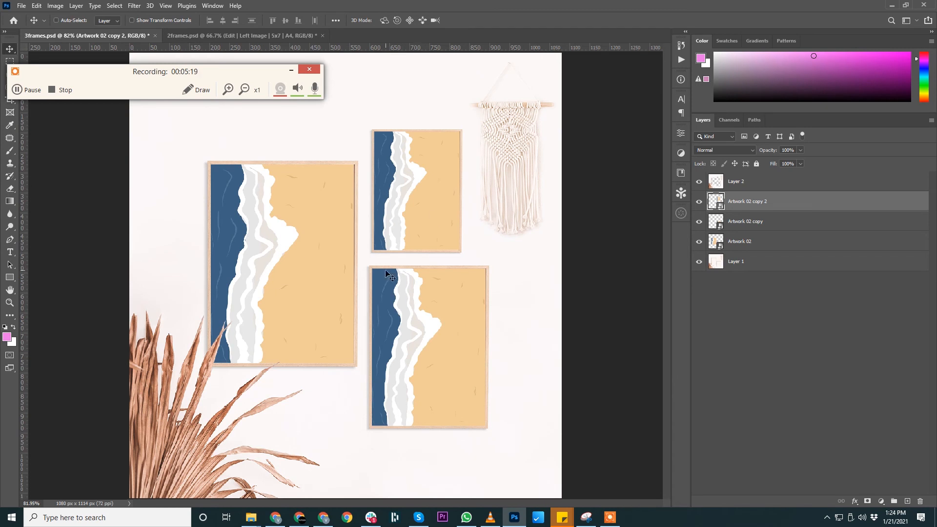
Check the Artwork 02 layer copies, then switch to the 2frames.psd mockup
{"action": "left_click", "coordinate": [744, 221]}
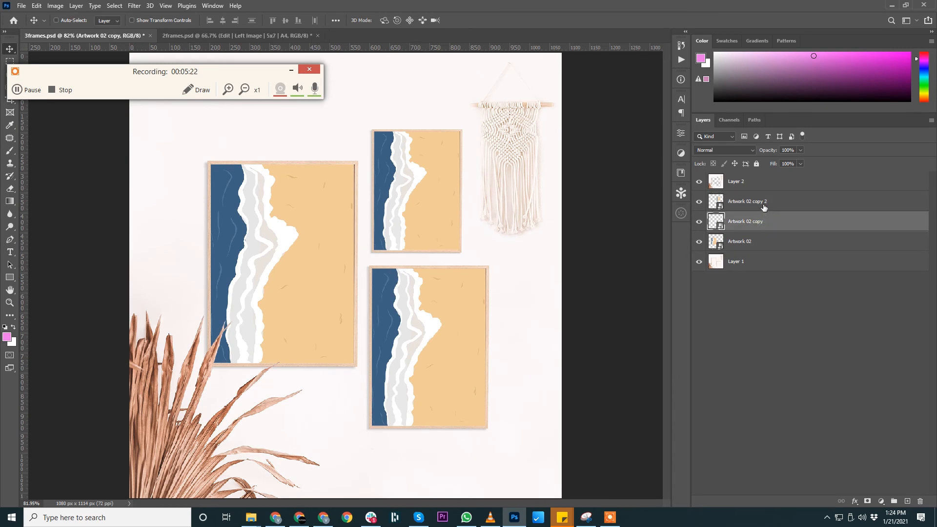
{"action": "left_click", "coordinate": [747, 201]}
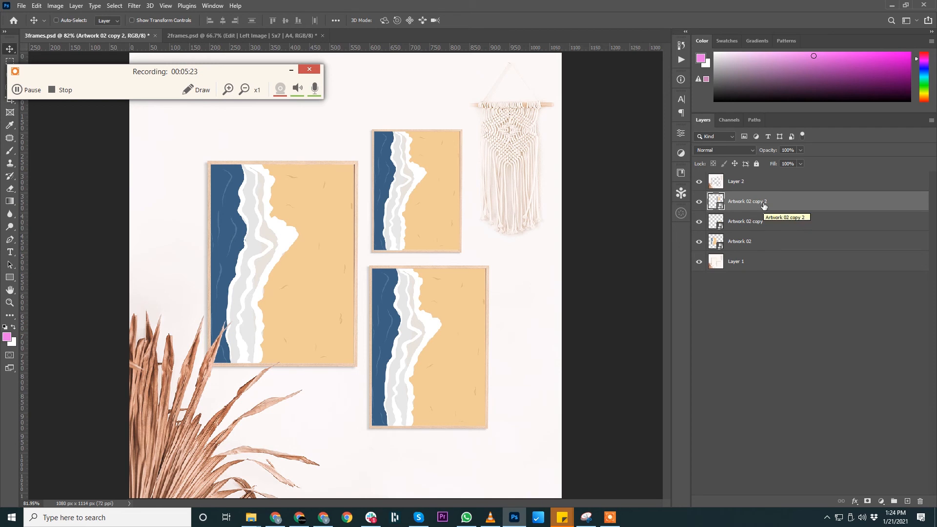
{"action": "left_click", "coordinate": [738, 241]}
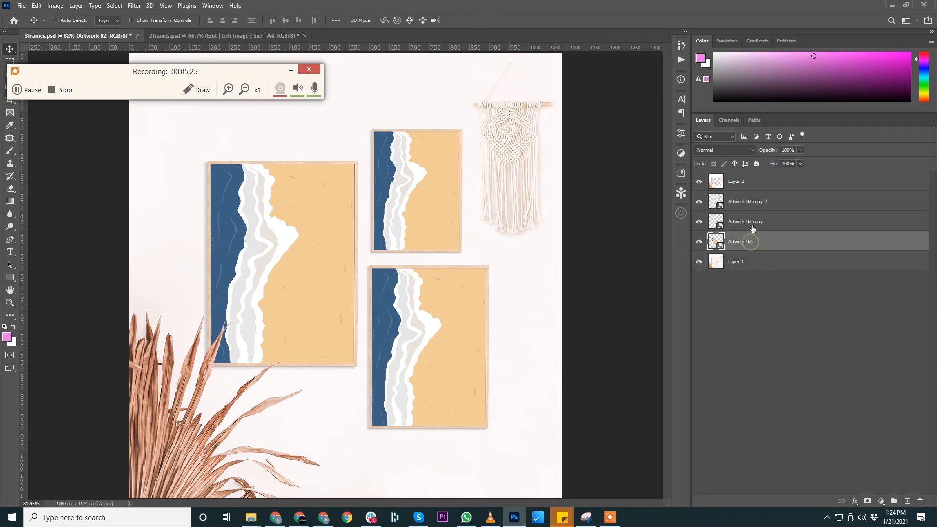
{"action": "left_click", "coordinate": [747, 202]}
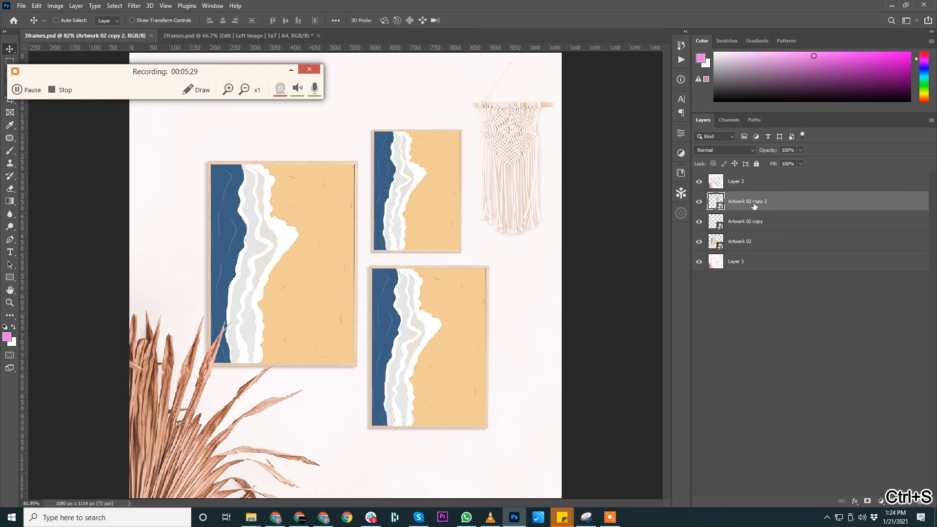
{"action": "left_click", "coordinate": [239, 35]}
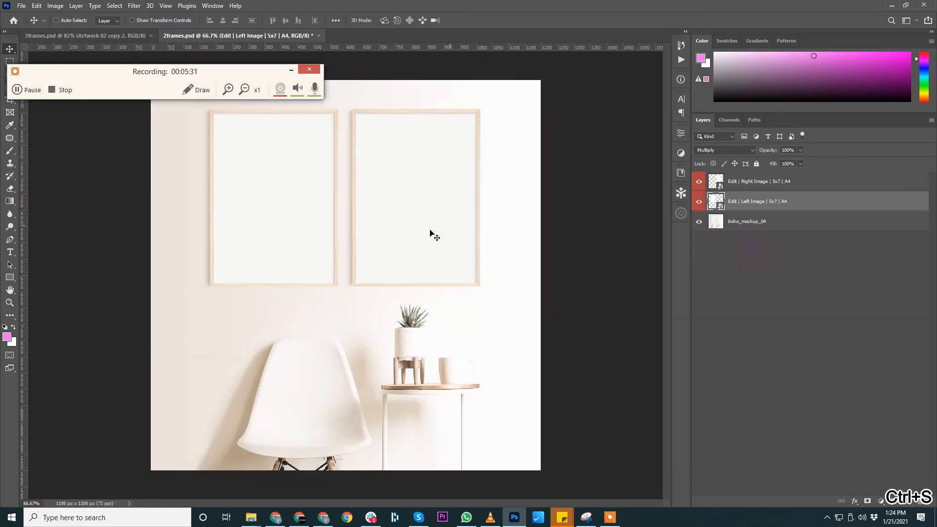
Place the beach artwork into the two-frame mockup and begin scaling it with Ctrl+T
{"action": "left_click", "coordinate": [698, 184]}
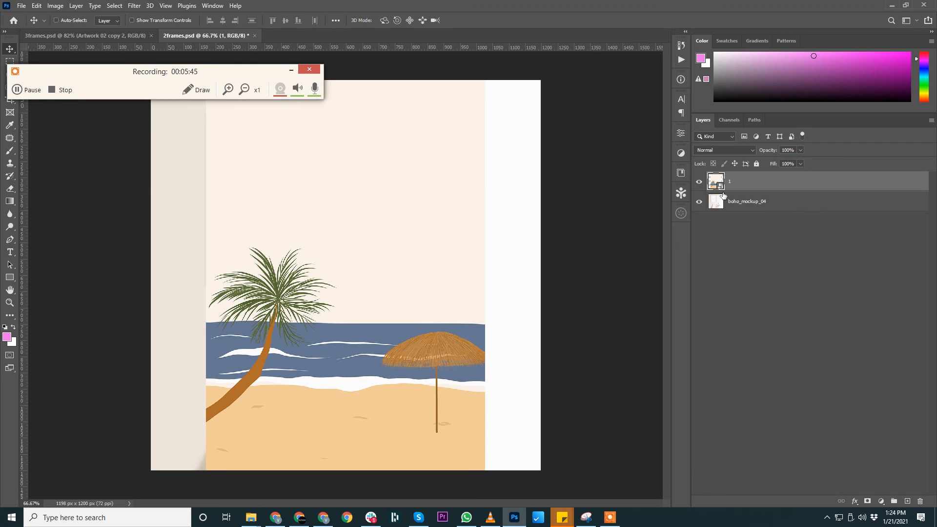
{"action": "key", "text": "ctrl+t"}
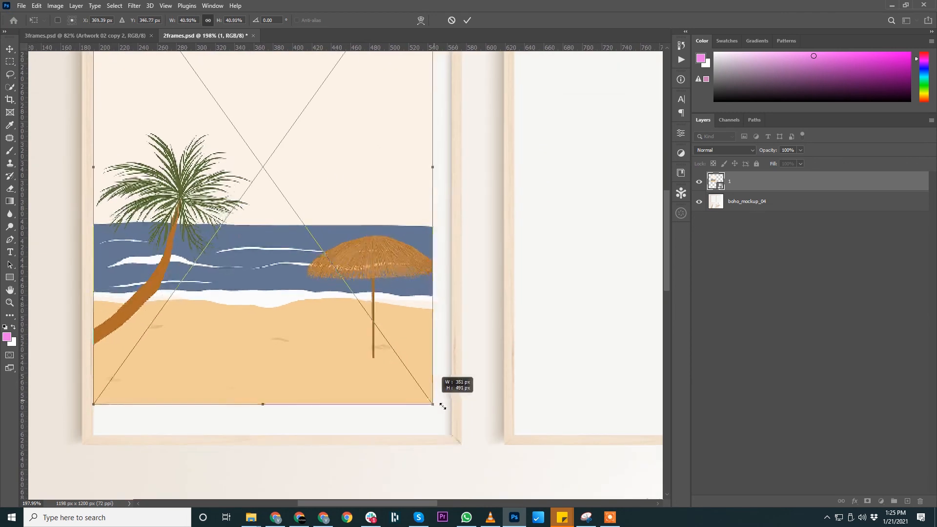
Fit the beach artwork into the left frame and duplicate its layer for the right frame
{"action": "left_click_drag", "start_coordinate": [432, 404], "coordinate": [452, 432]}
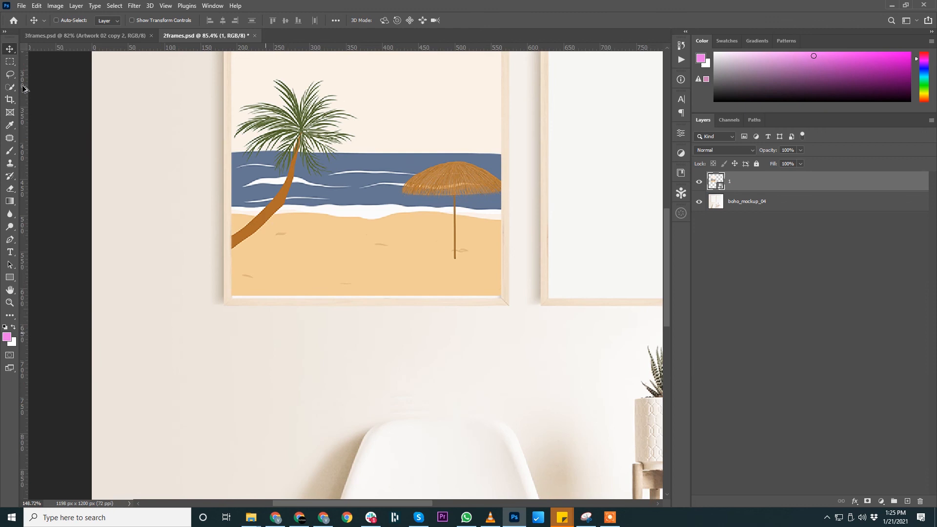
{"action": "left_click_drag", "start_coordinate": [162, 284], "coordinate": [521, 378]}
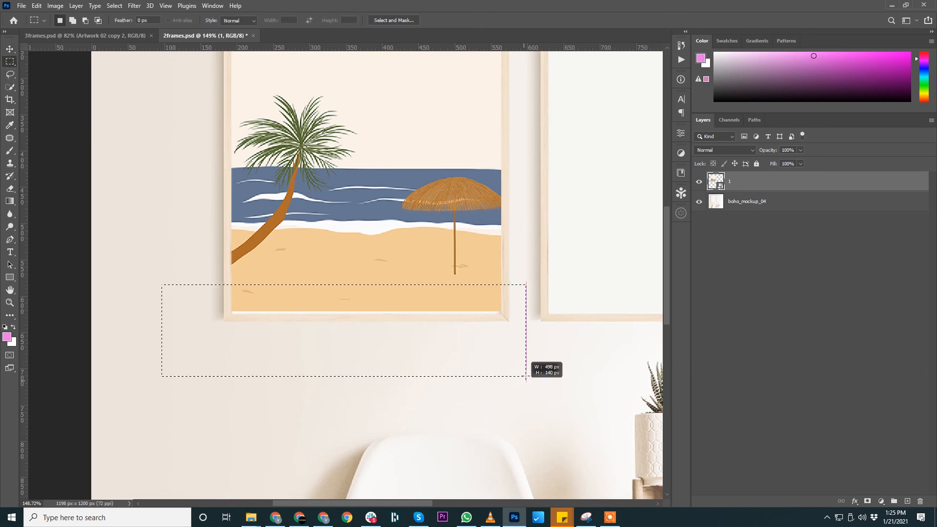
{"action": "key", "text": "ctrl+d"}
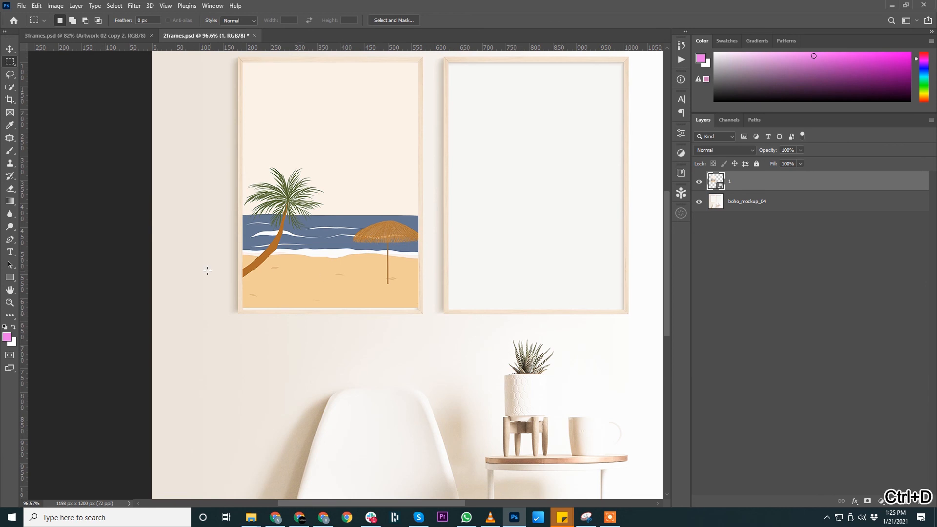
{"action": "key", "text": "ctrl+j"}
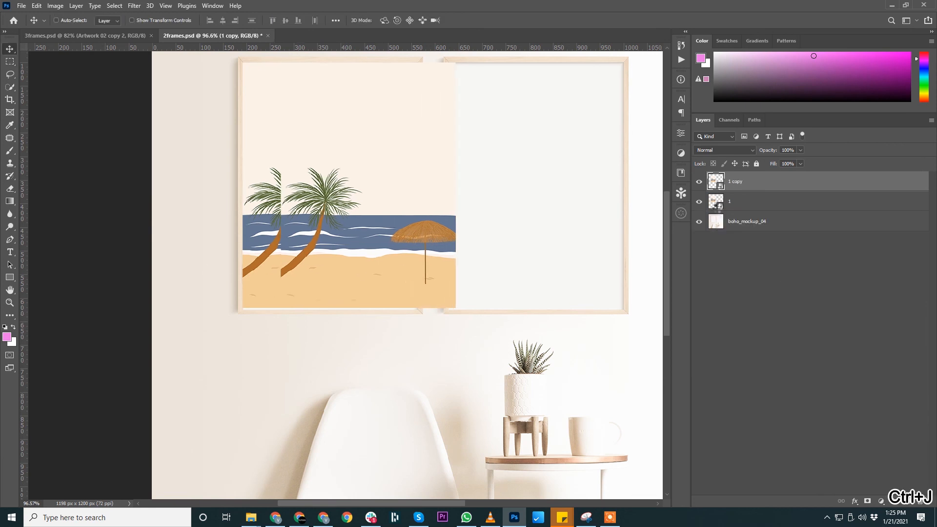
Move the duplicate beach artwork layer into the right frame
{"action": "left_click", "coordinate": [698, 201]}
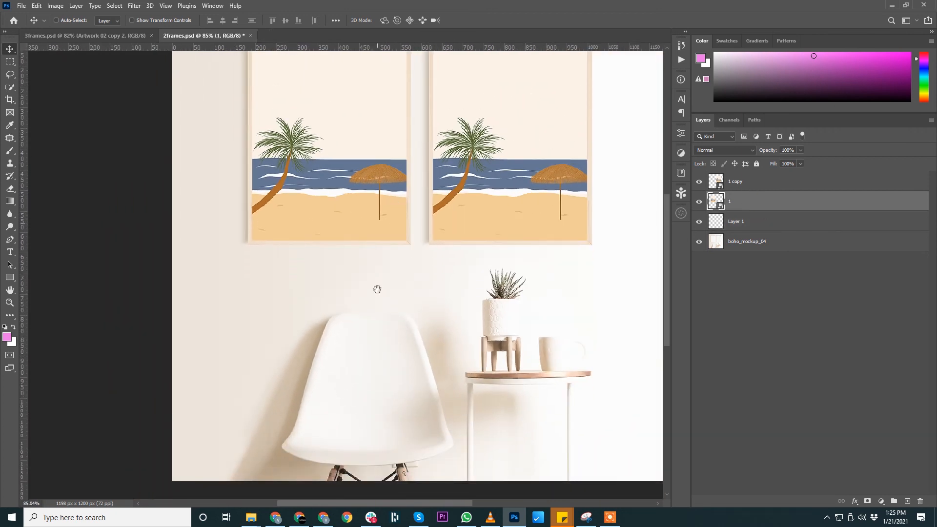
Replace layer 1's contents with 02.jpg and save the two-frame mockup
{"action": "right_click", "coordinate": [715, 202]}
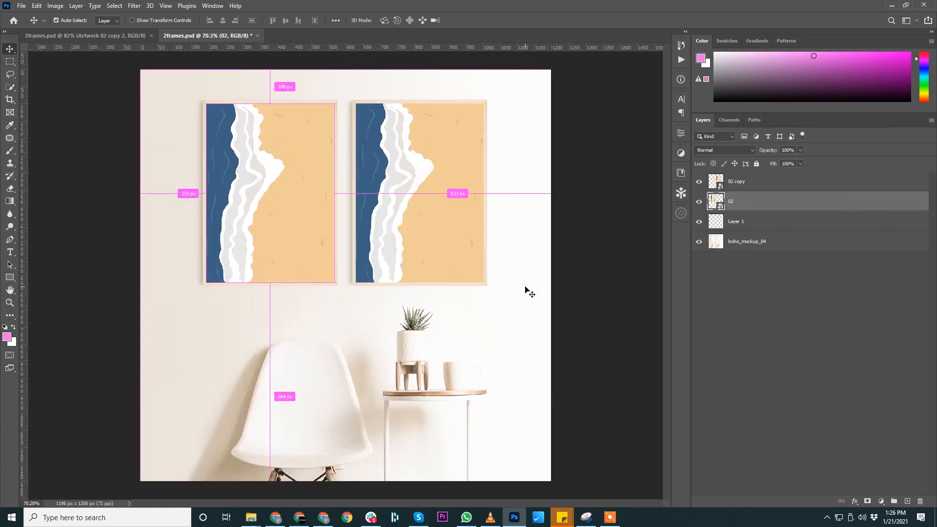
{"action": "key", "text": "ctrl+s"}
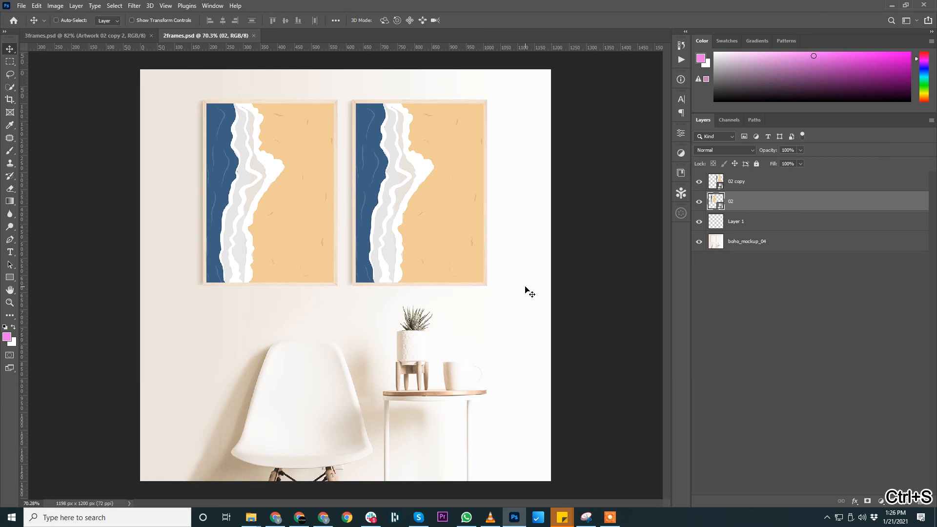